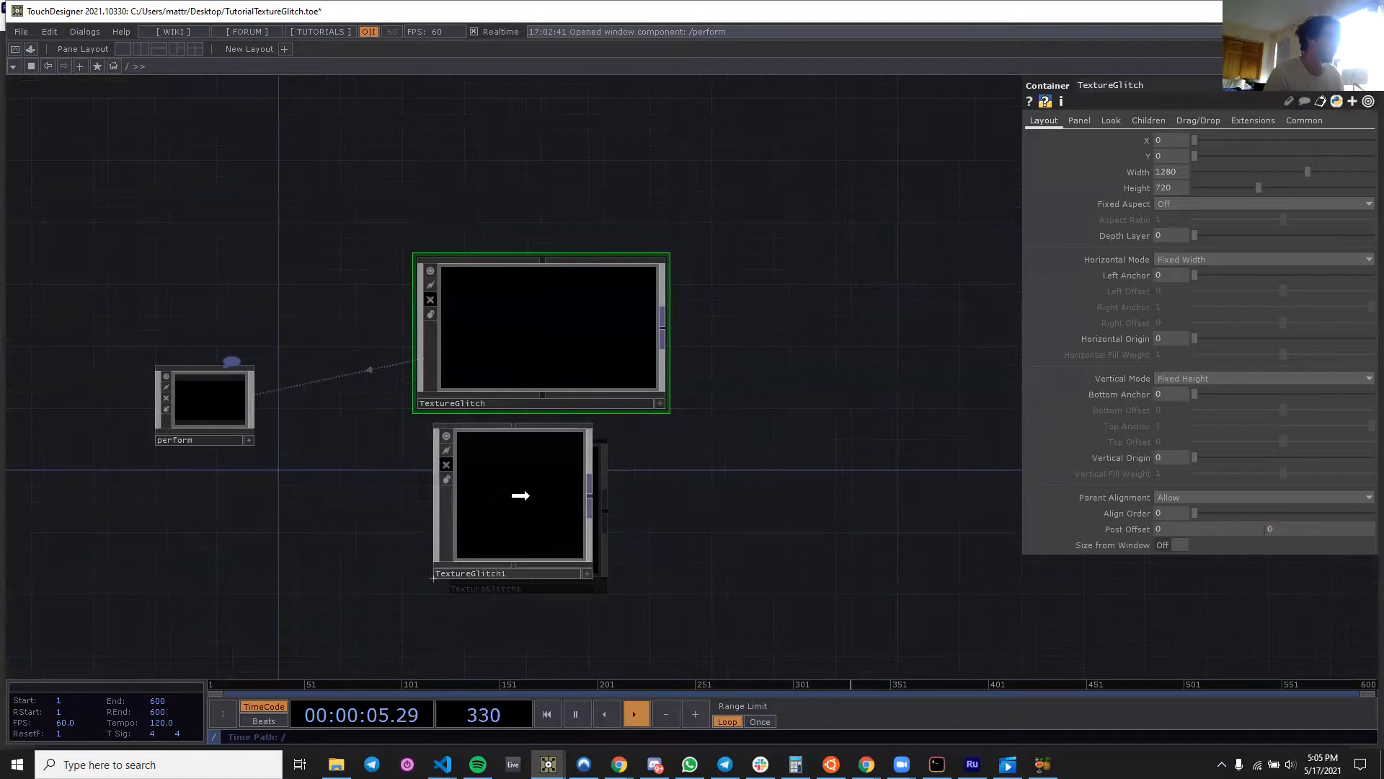
Dive into the copied TextureGlitch1 container to reach its inner network.
double_click(519, 495)
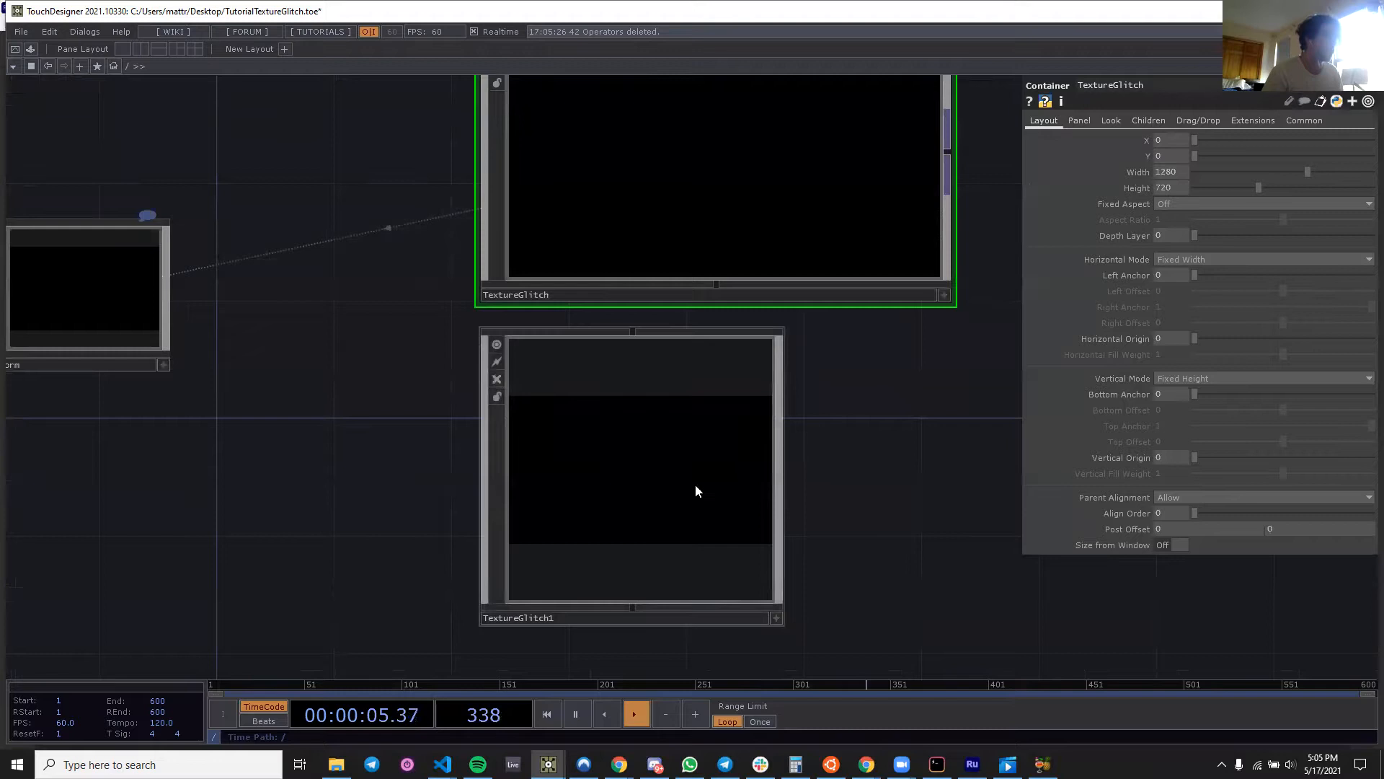
double_click(640, 468)
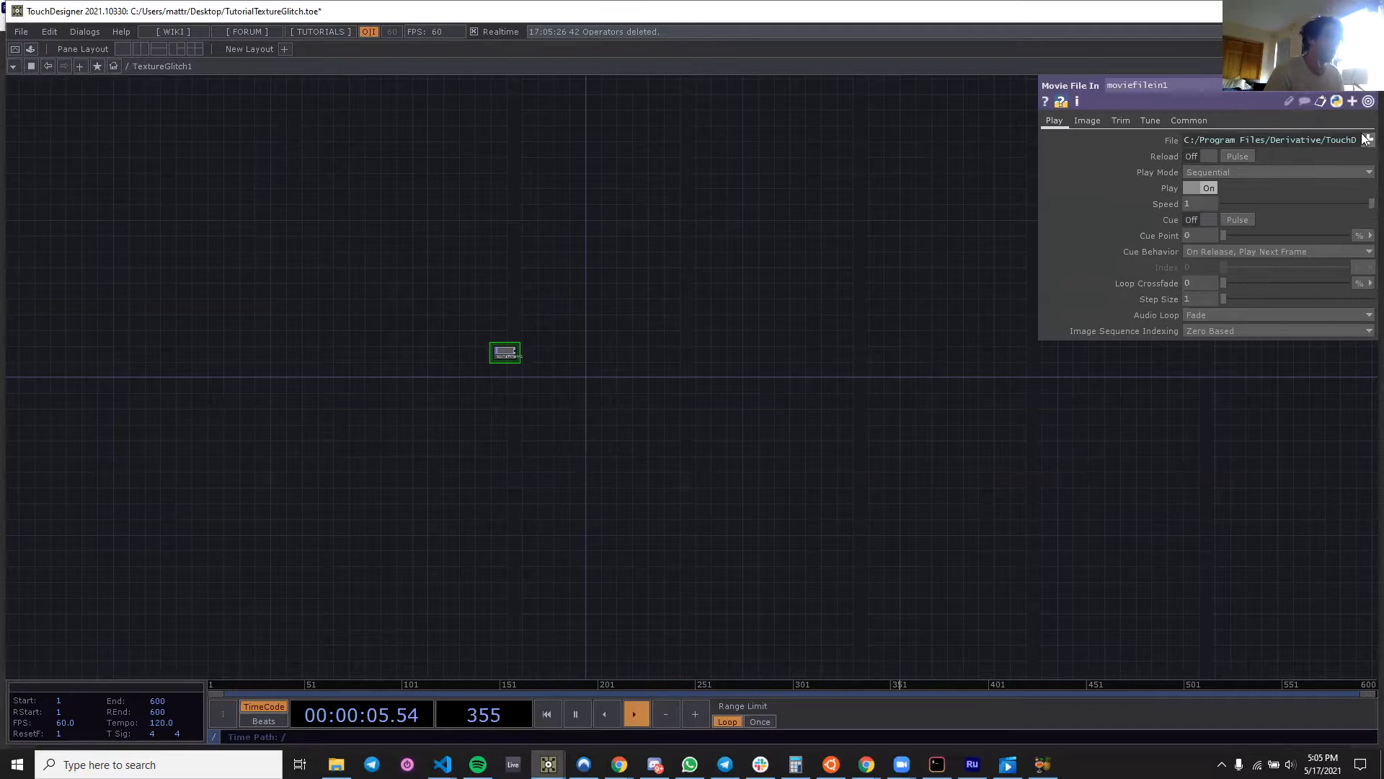
Load a traffic video into movieFileIn1 and set Output Resolution to Parent Panel Size.
left_click(1368, 139)
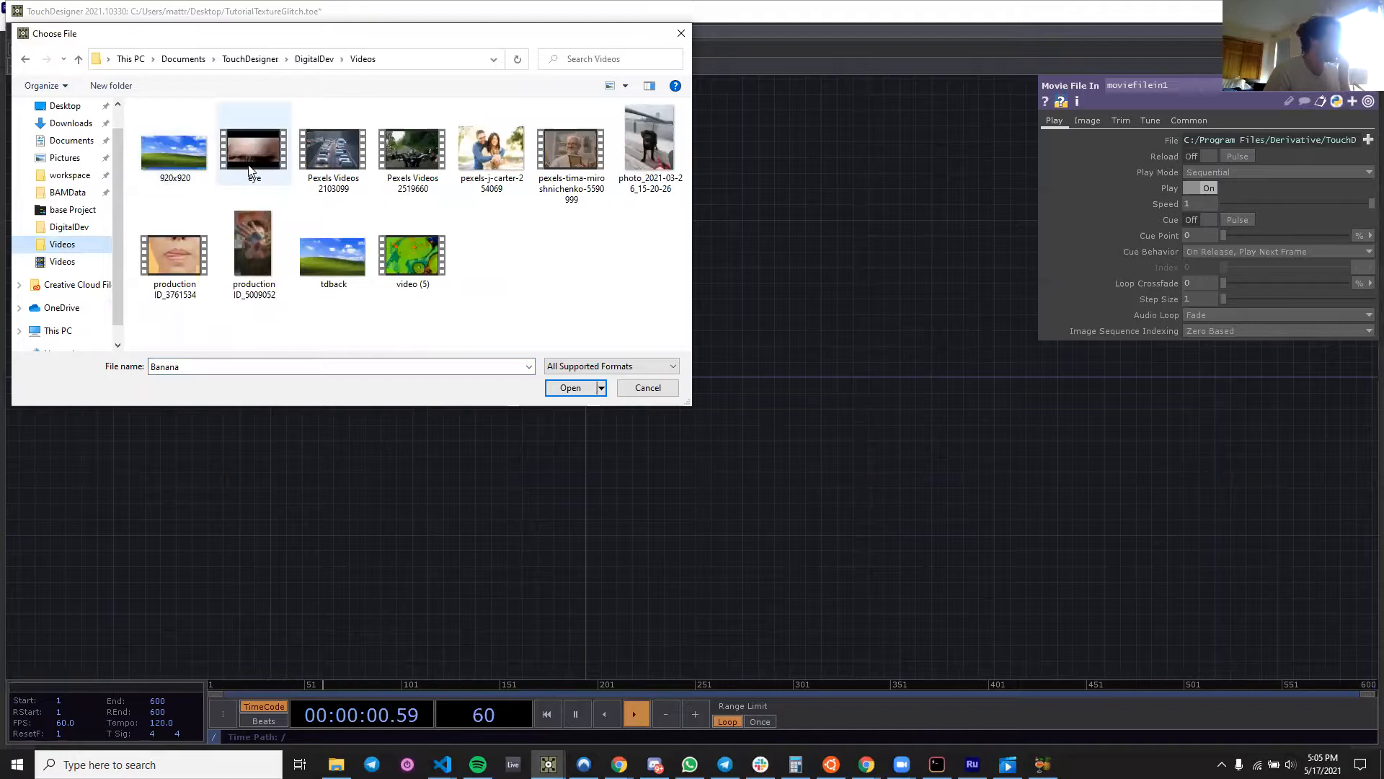
left_click(570, 387)
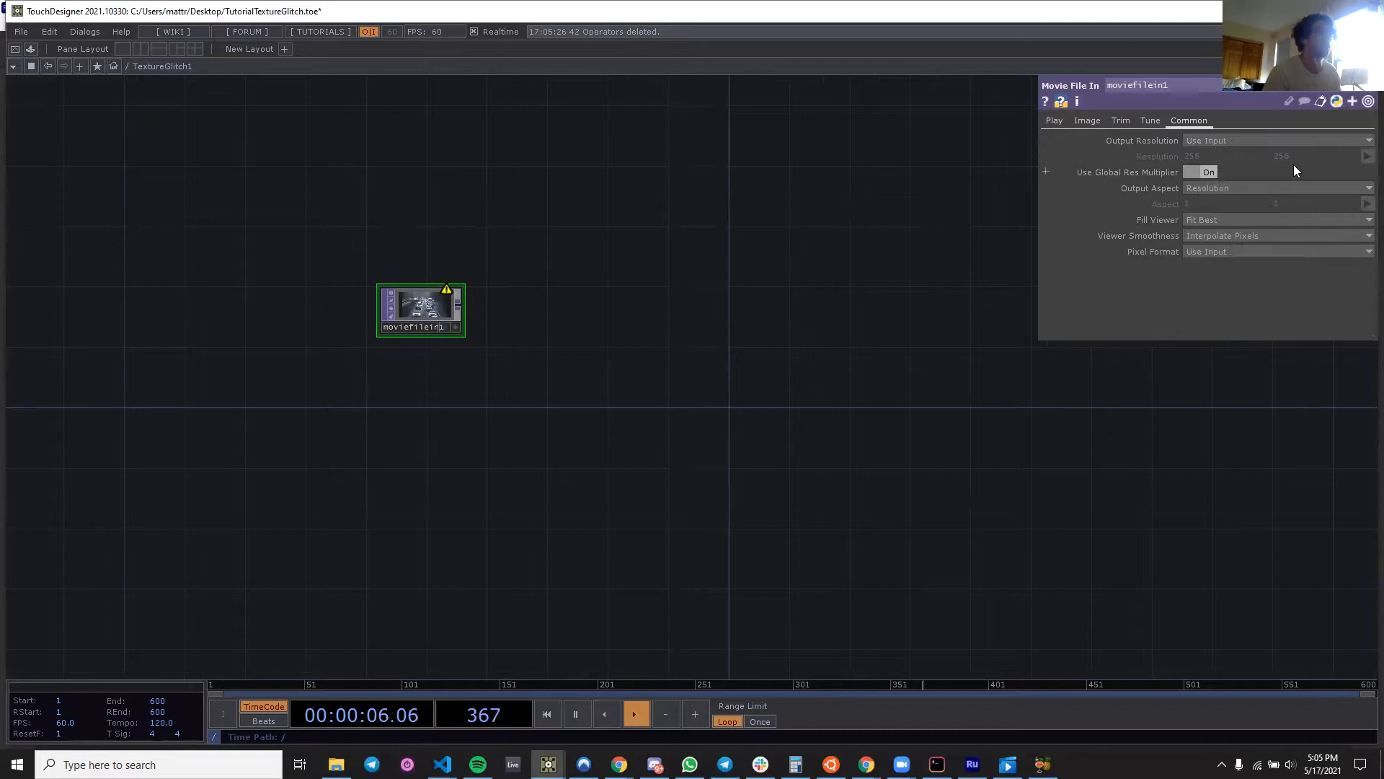
left_click(1276, 139)
type("sw")
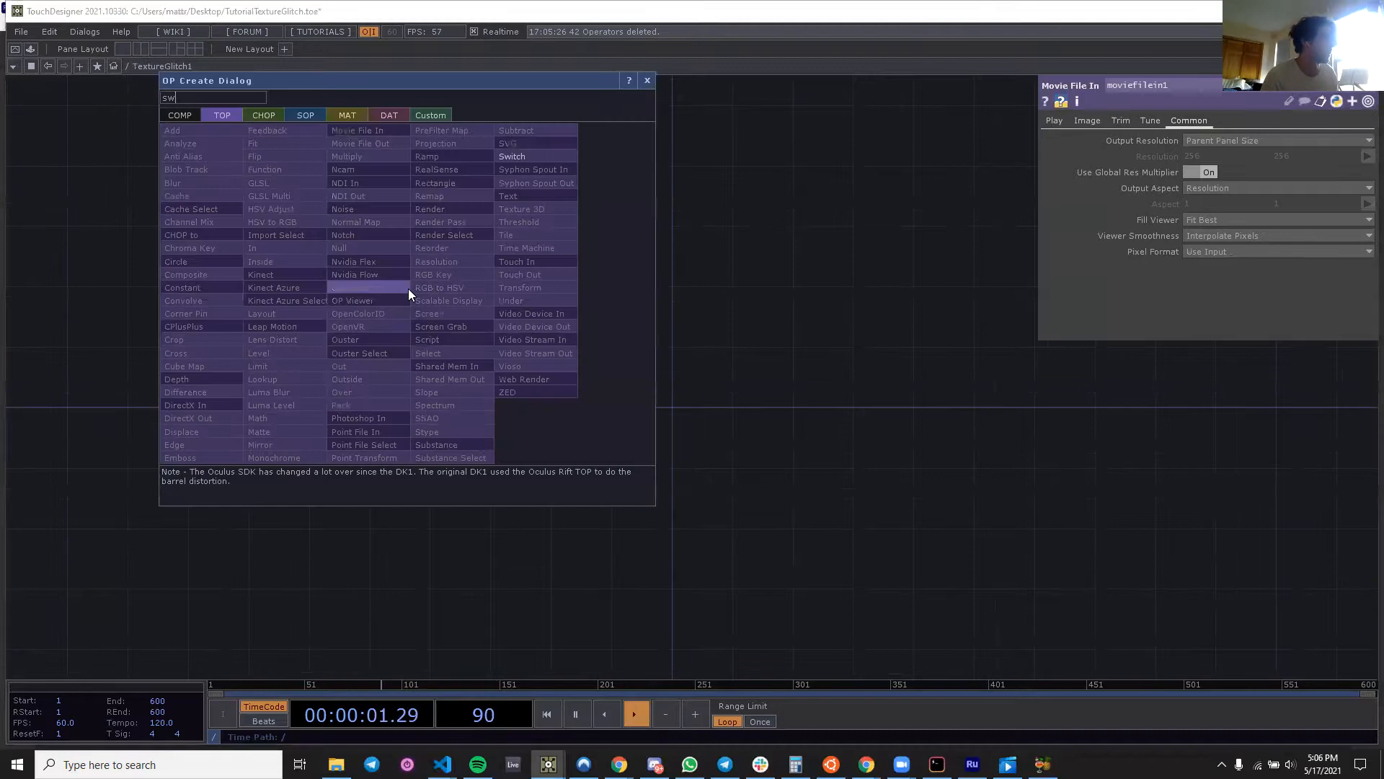
Add Switch, Null and Time Machine TOPs after movieFileIn1, wiring null1 into tima1.
left_click(512, 156)
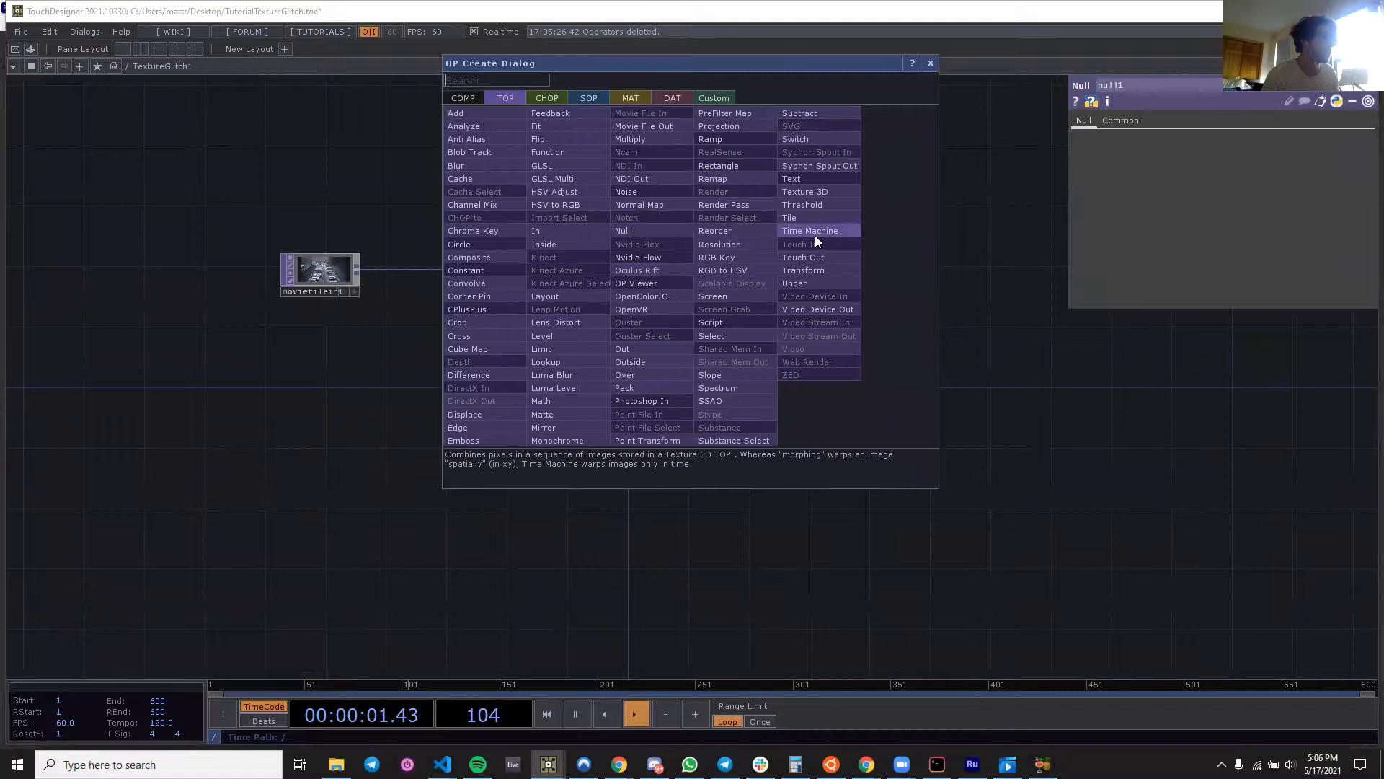
left_click(807, 231)
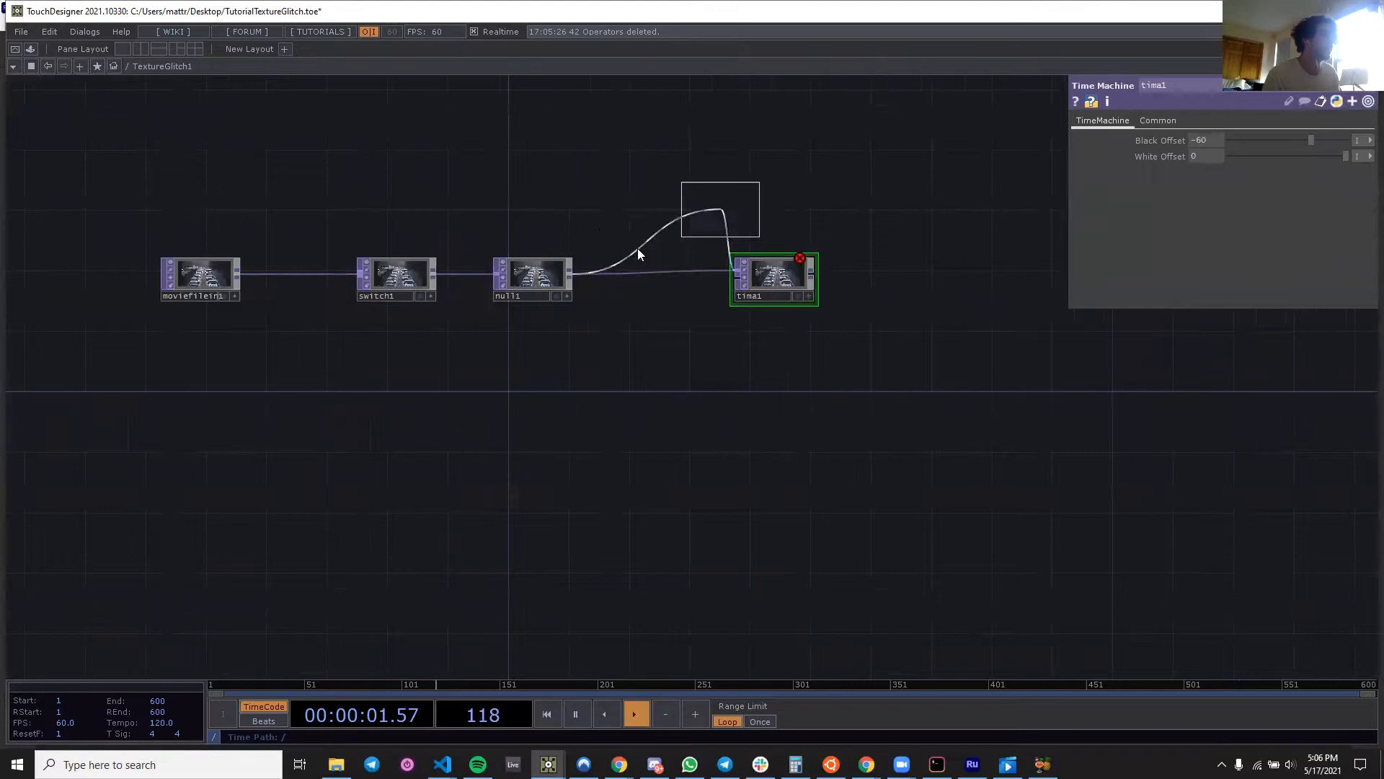
left_click(653, 279)
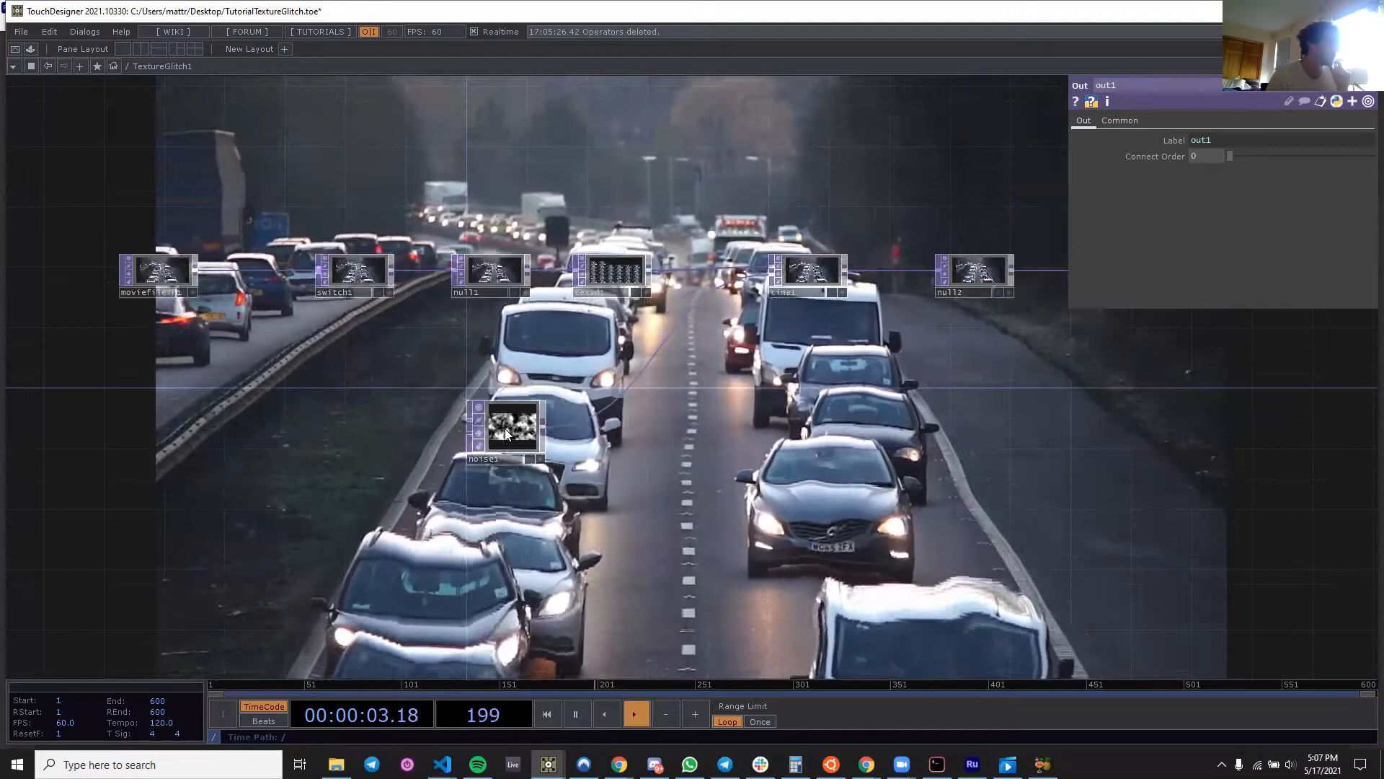
Insert a Texture 3D before tima1, feed noise1 into it, and adjust the noise scale.
left_click(506, 429)
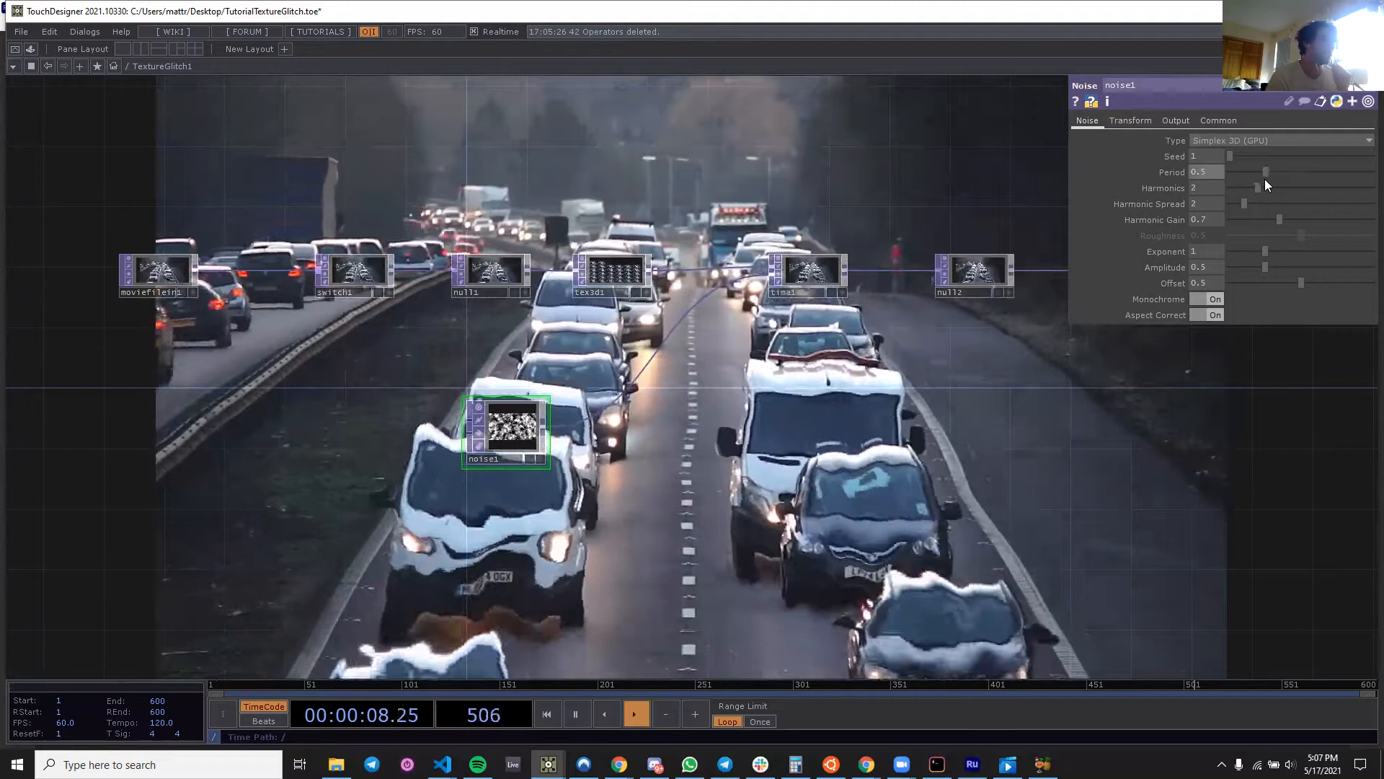
left_click(1130, 121)
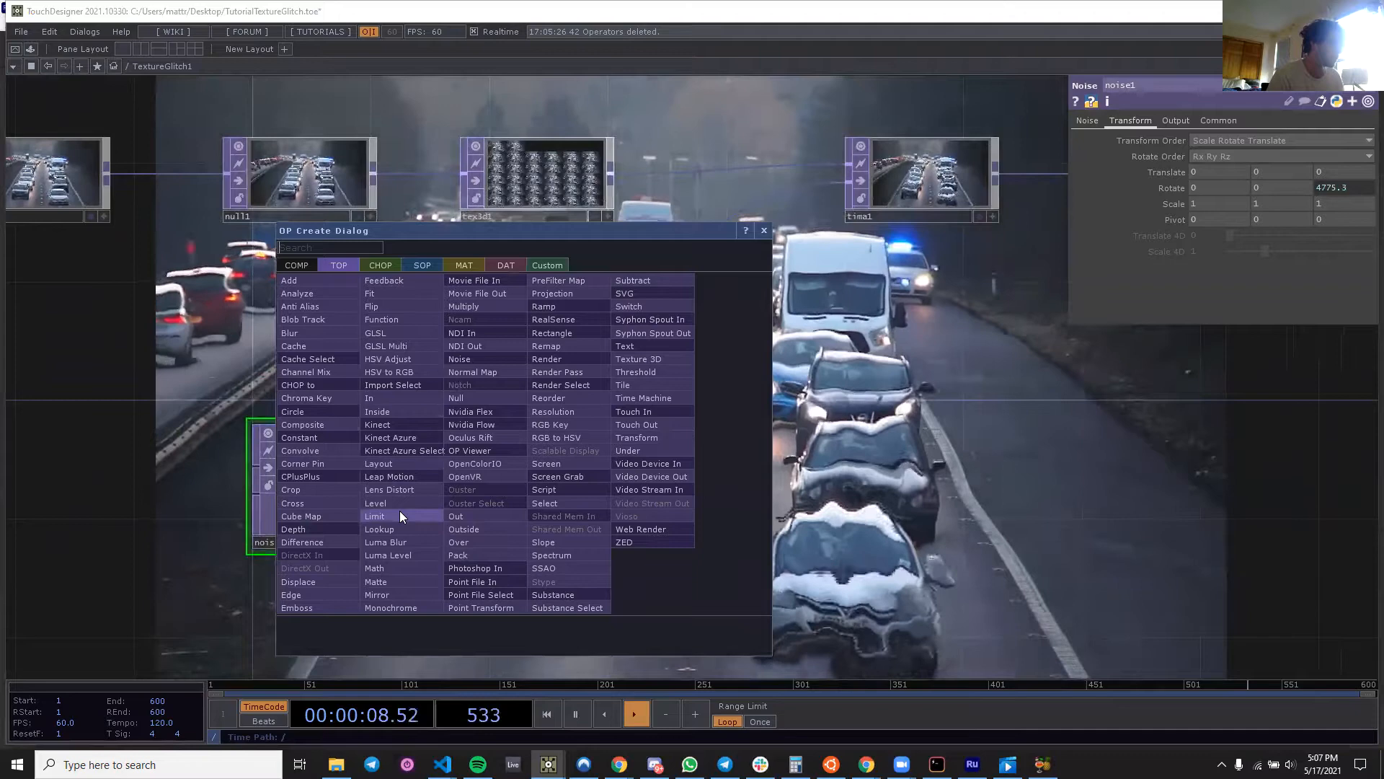
Add a Limit TOP after noise1 and set its Quantize Position mode.
left_click(374, 516)
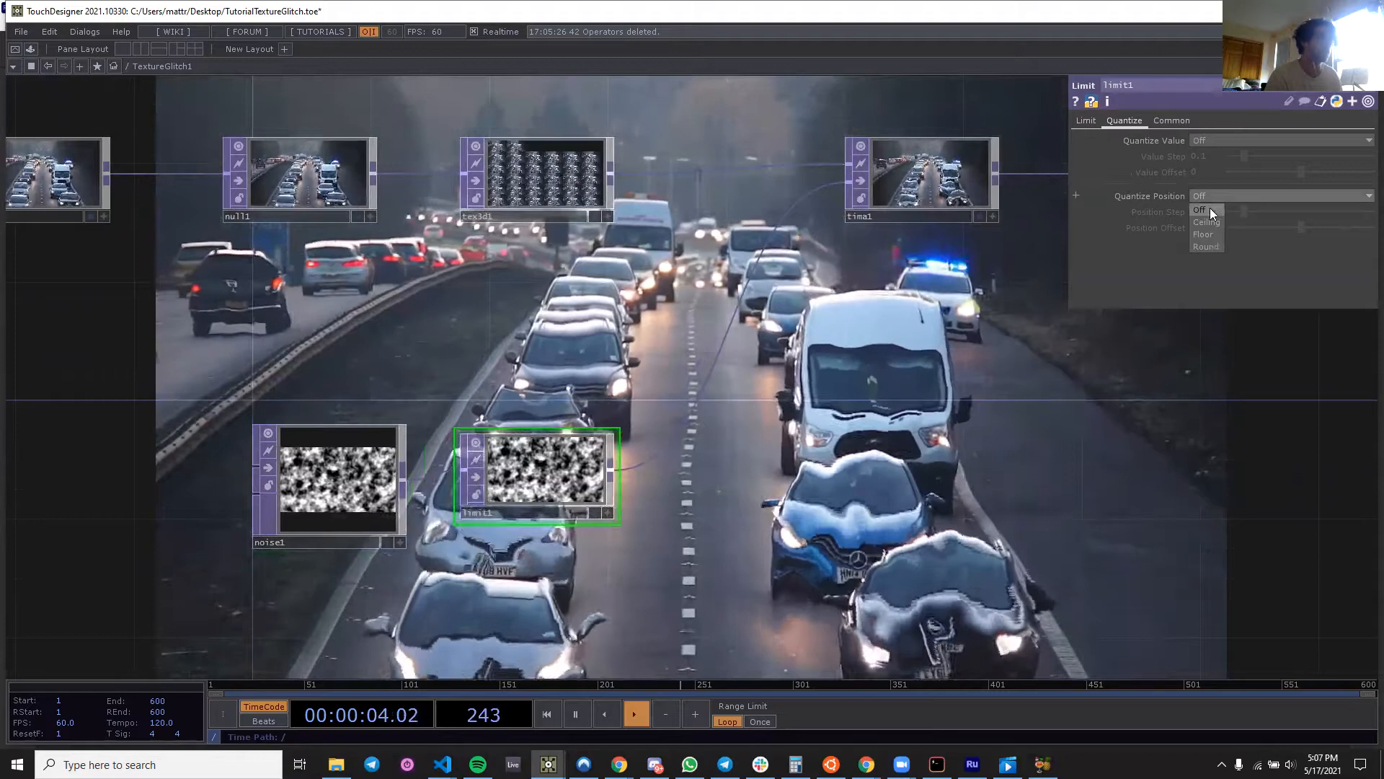
left_click(1206, 209)
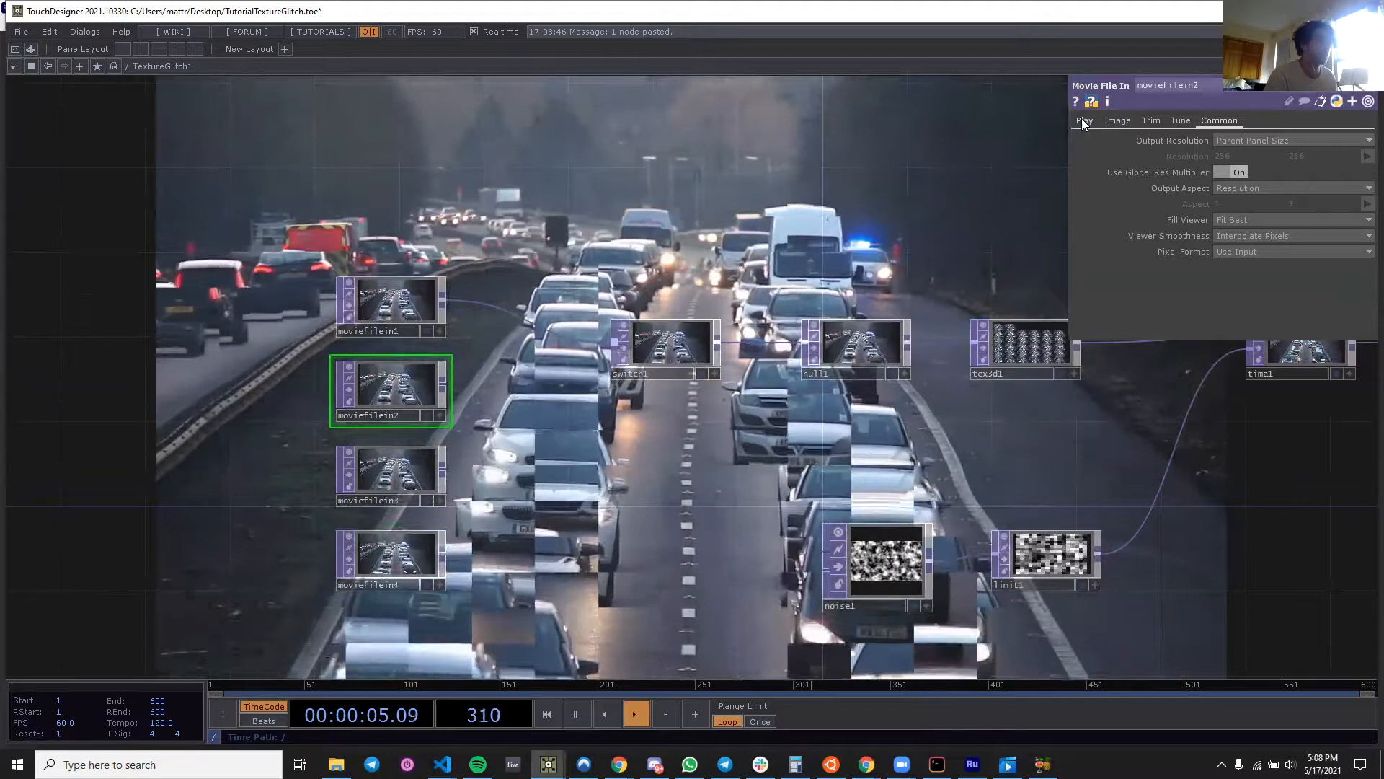
Load the production ID_3761534 clip into a new Movie File In.
left_click(1084, 120)
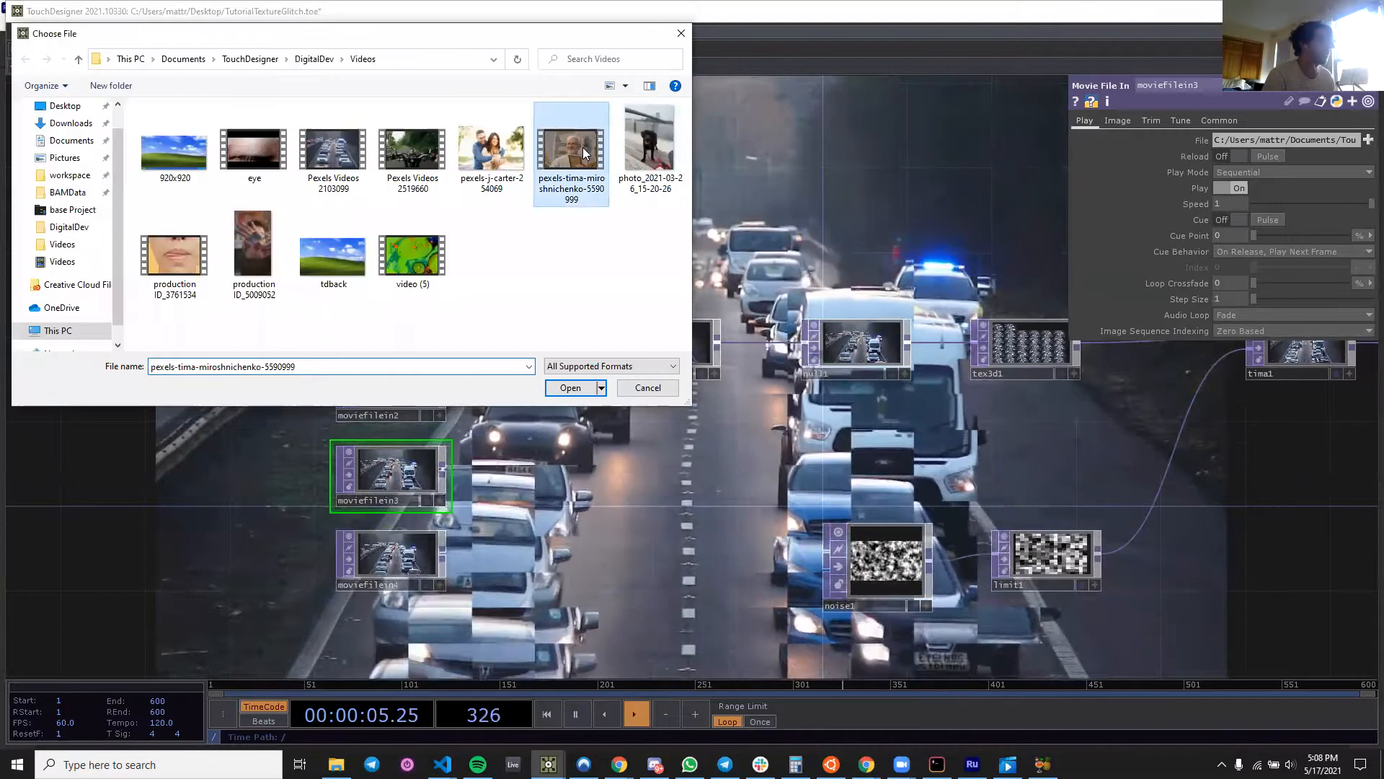
left_click(174, 243)
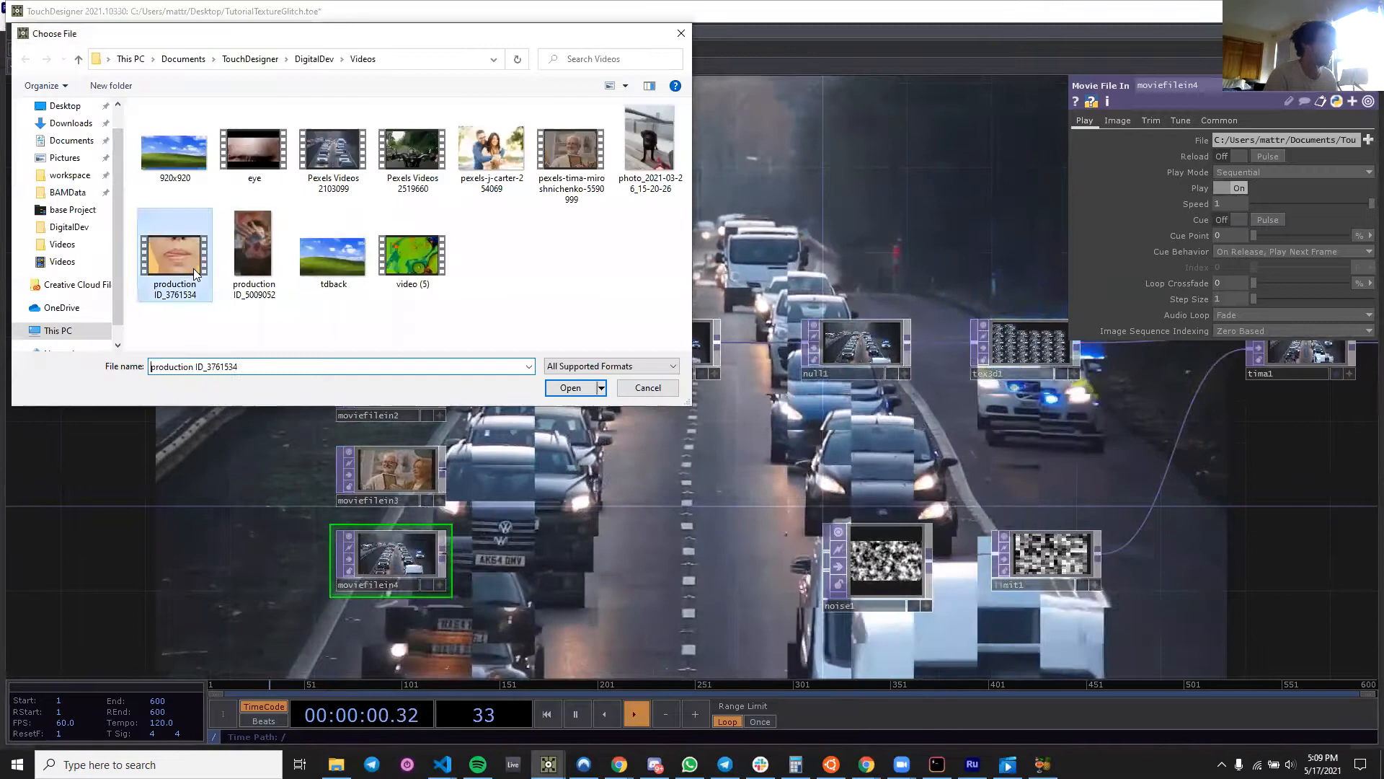
left_click(570, 388)
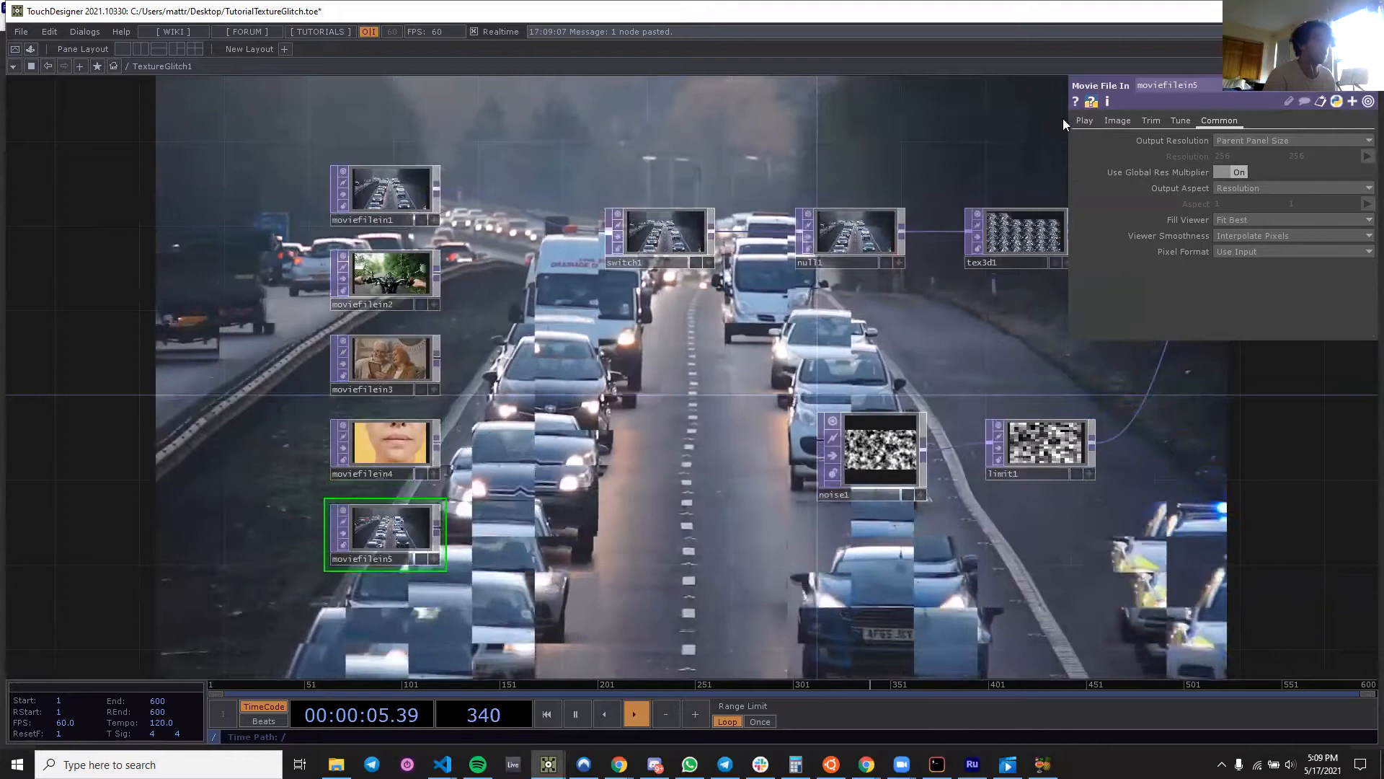
Load the eye movie into another Movie File In and select that node.
left_click(1084, 121)
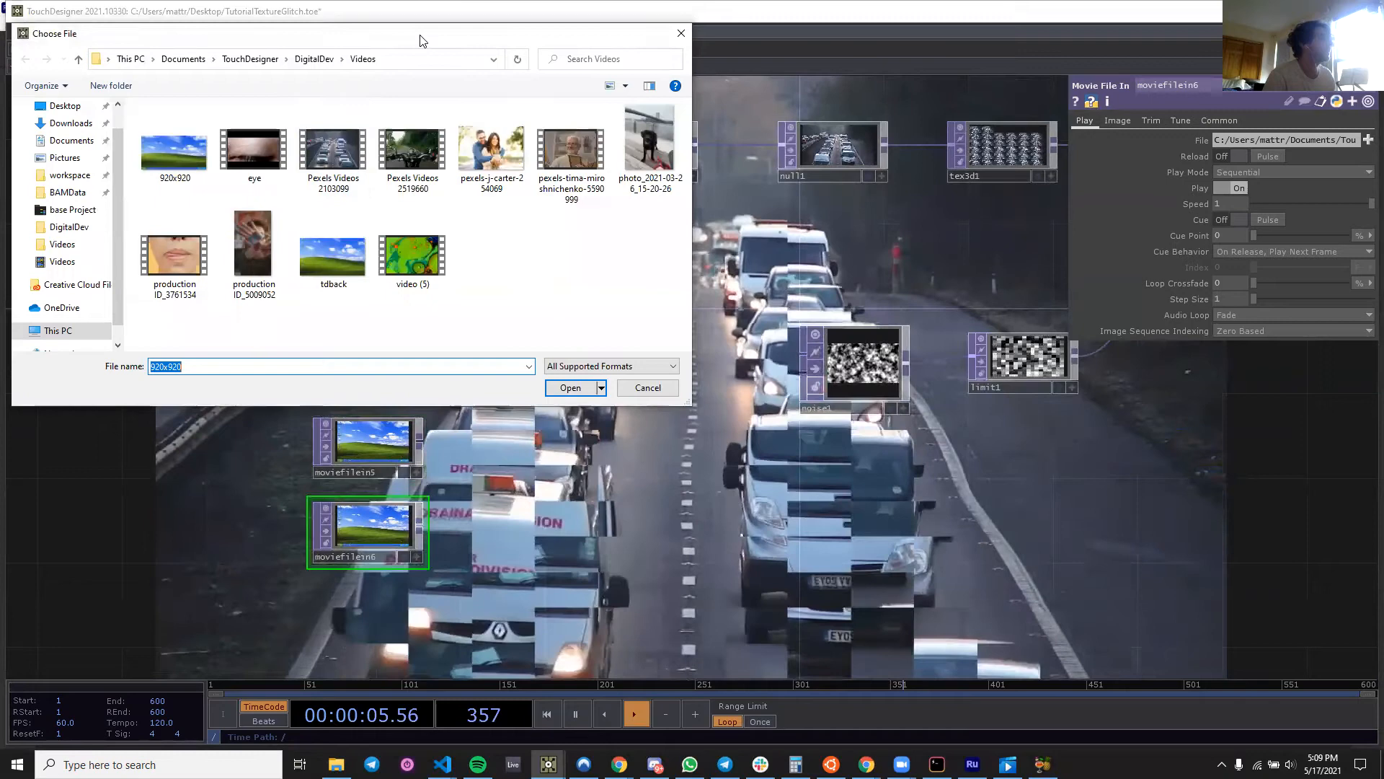
left_click(569, 388)
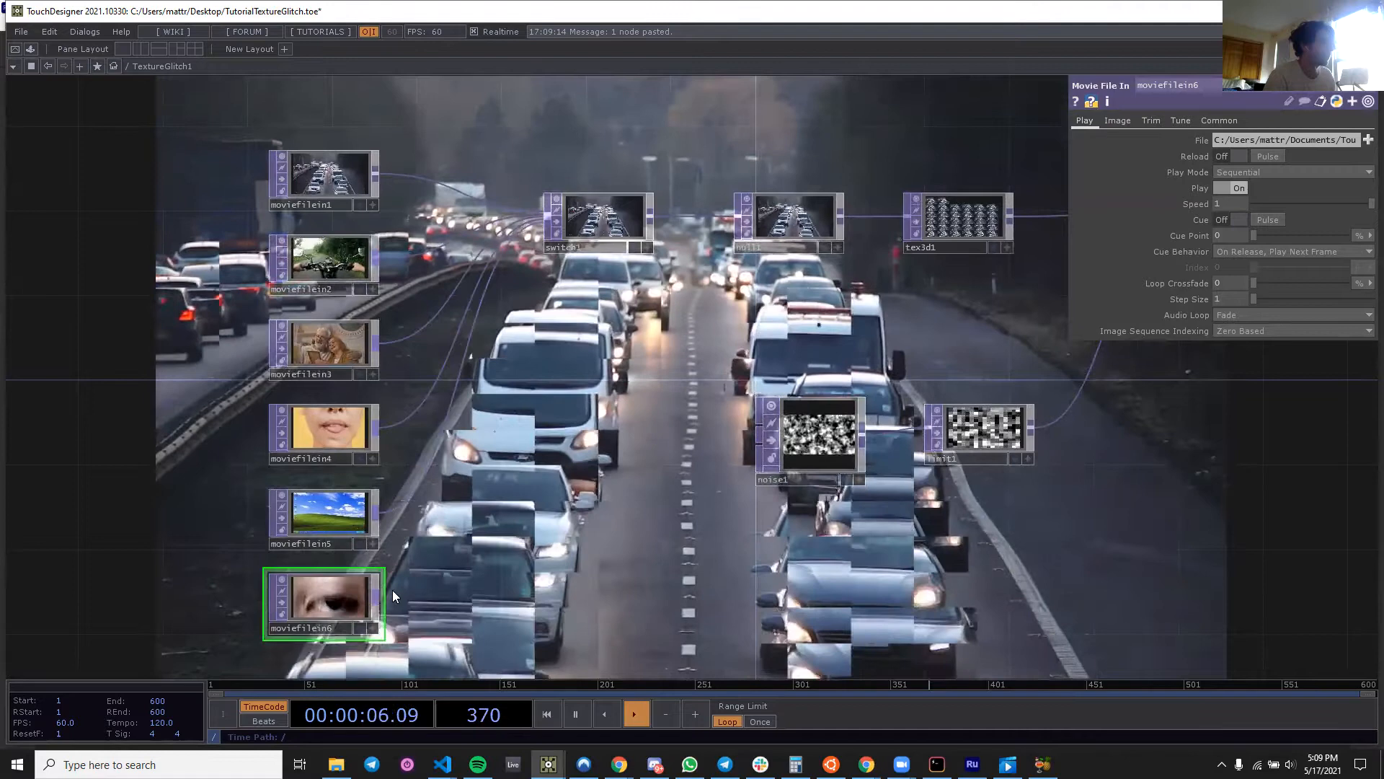
left_click(596, 221)
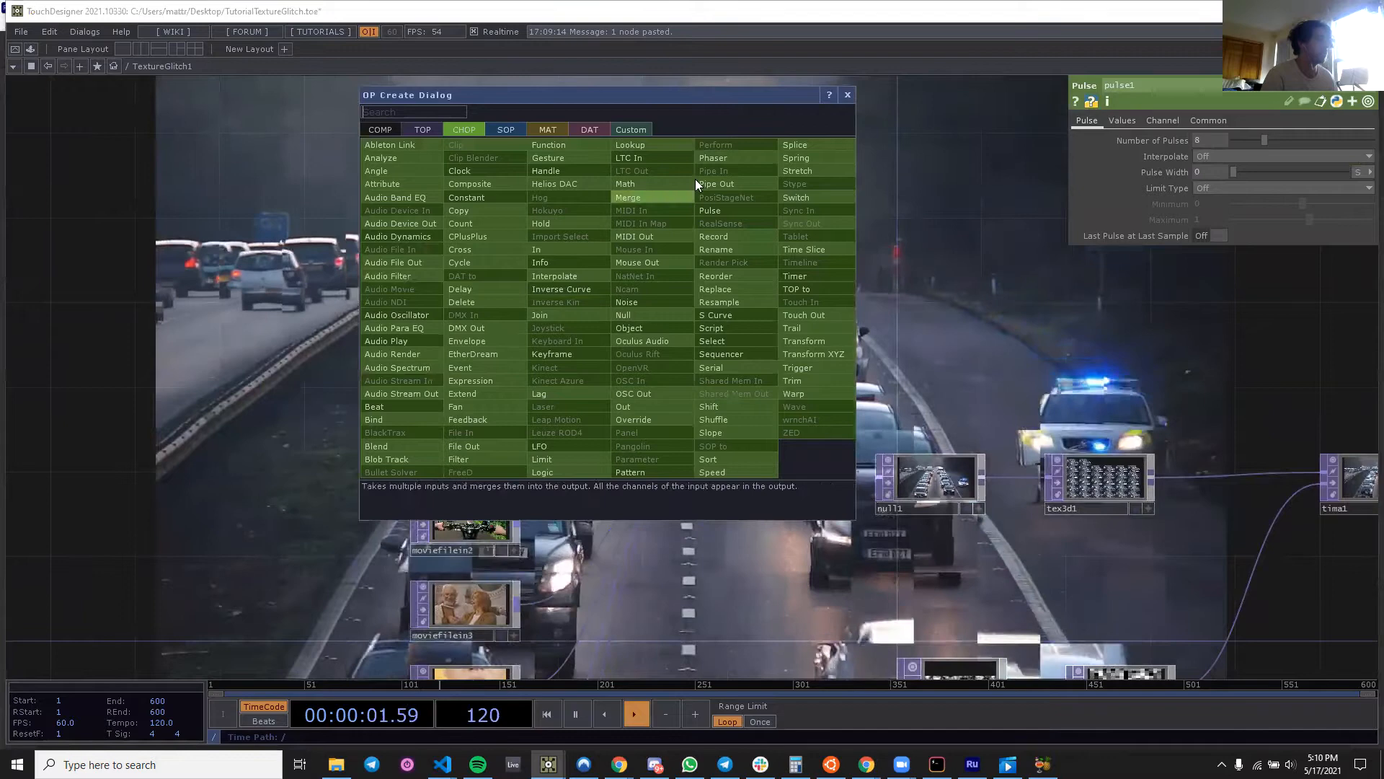
Add count1 after pulse1, a numVideos Constant CHOP, and a Null CHOP after count1.
left_click(460, 223)
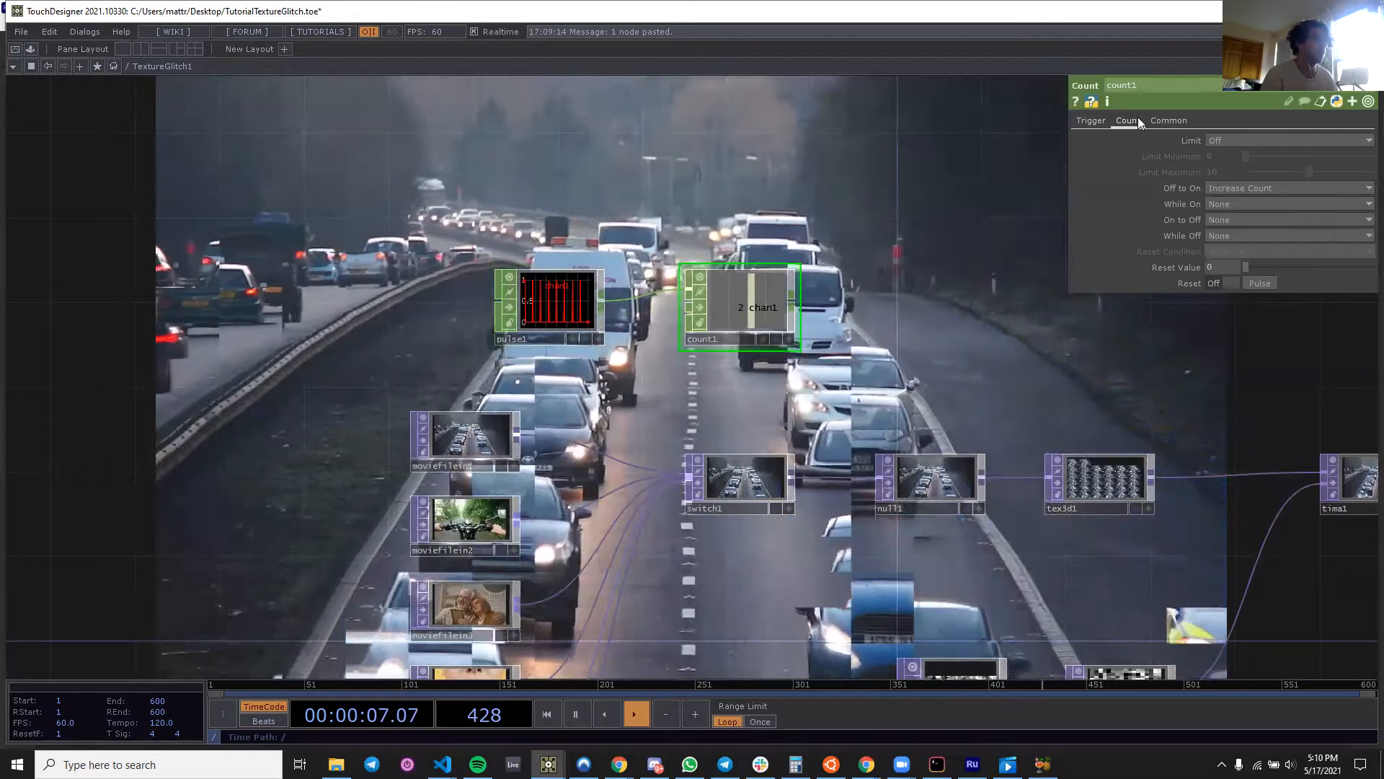
left_click(1285, 139)
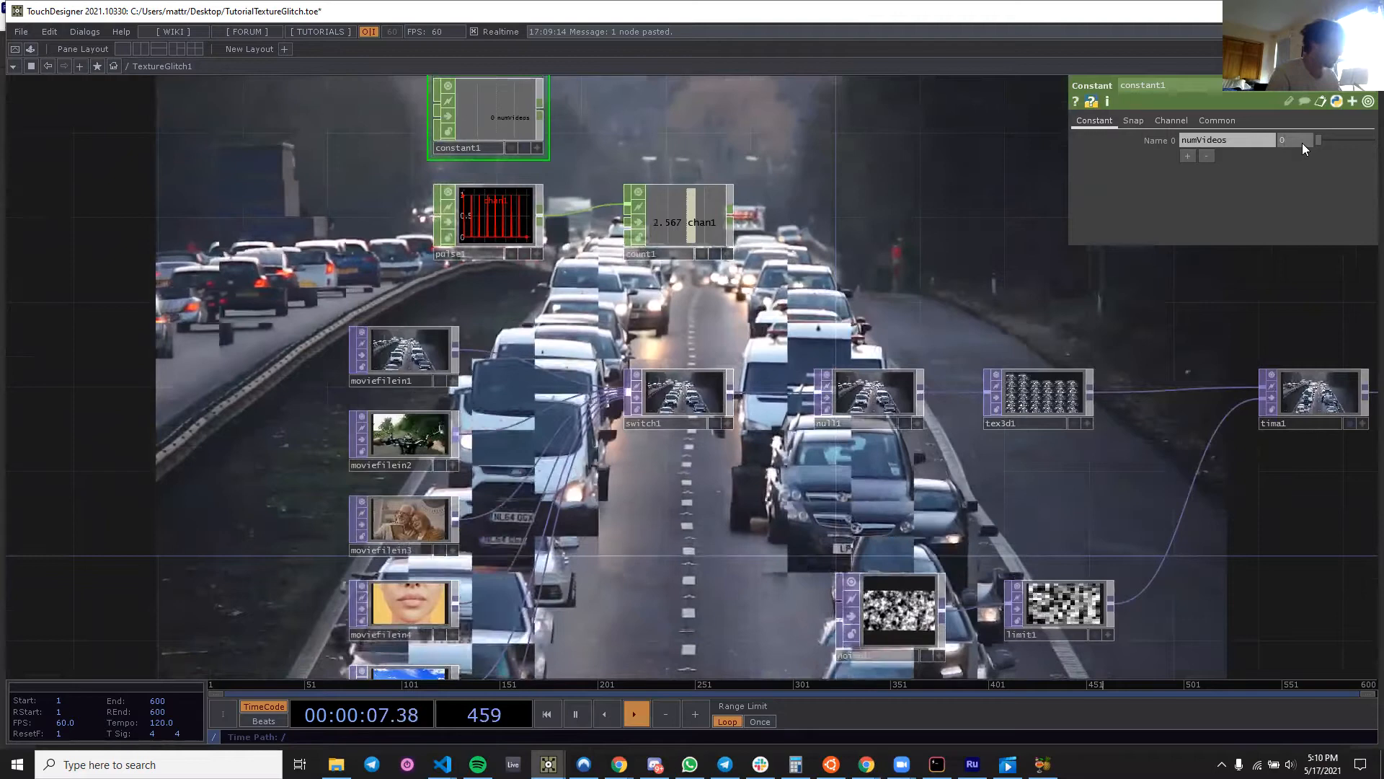
left_click(677, 220)
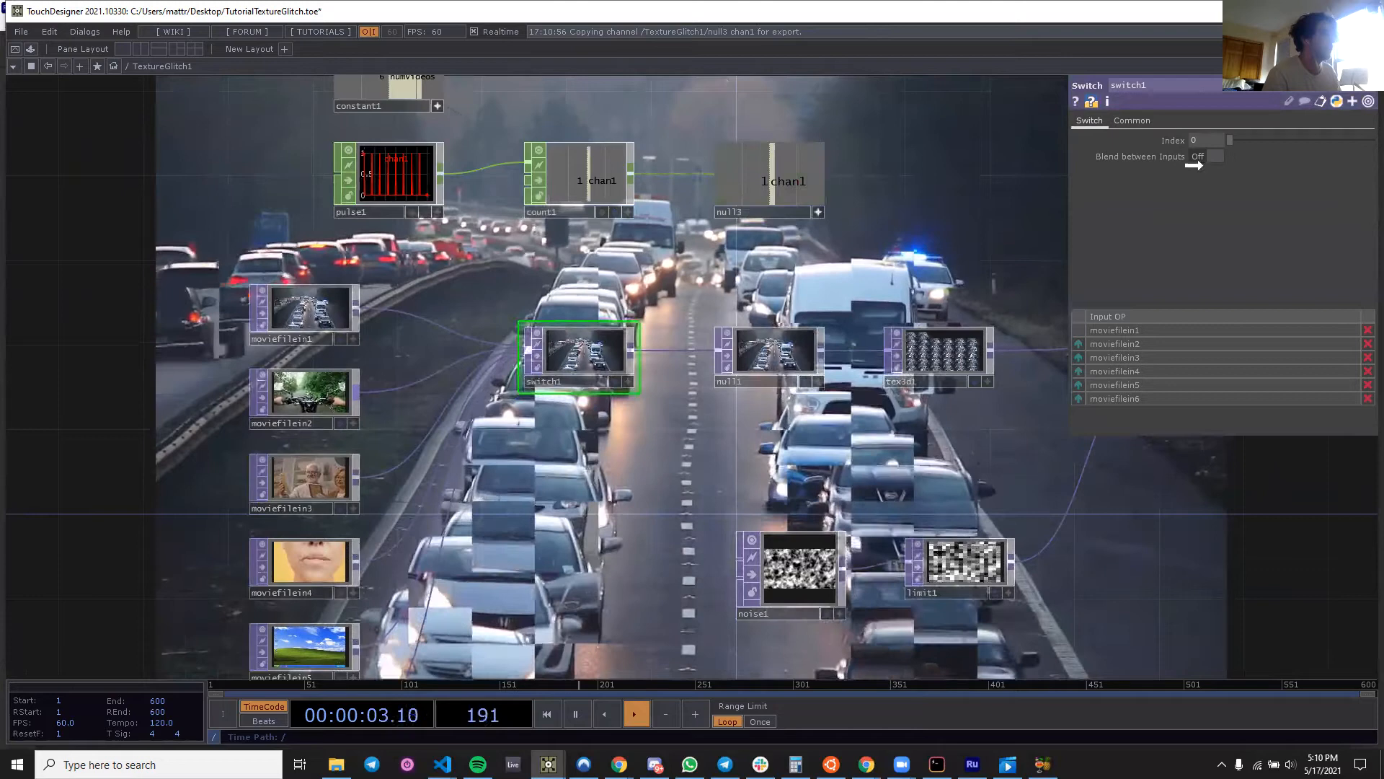
Reference null3 in switch1's Index, use 5 pulses, and add a Displace TOP.
left_click(389, 172)
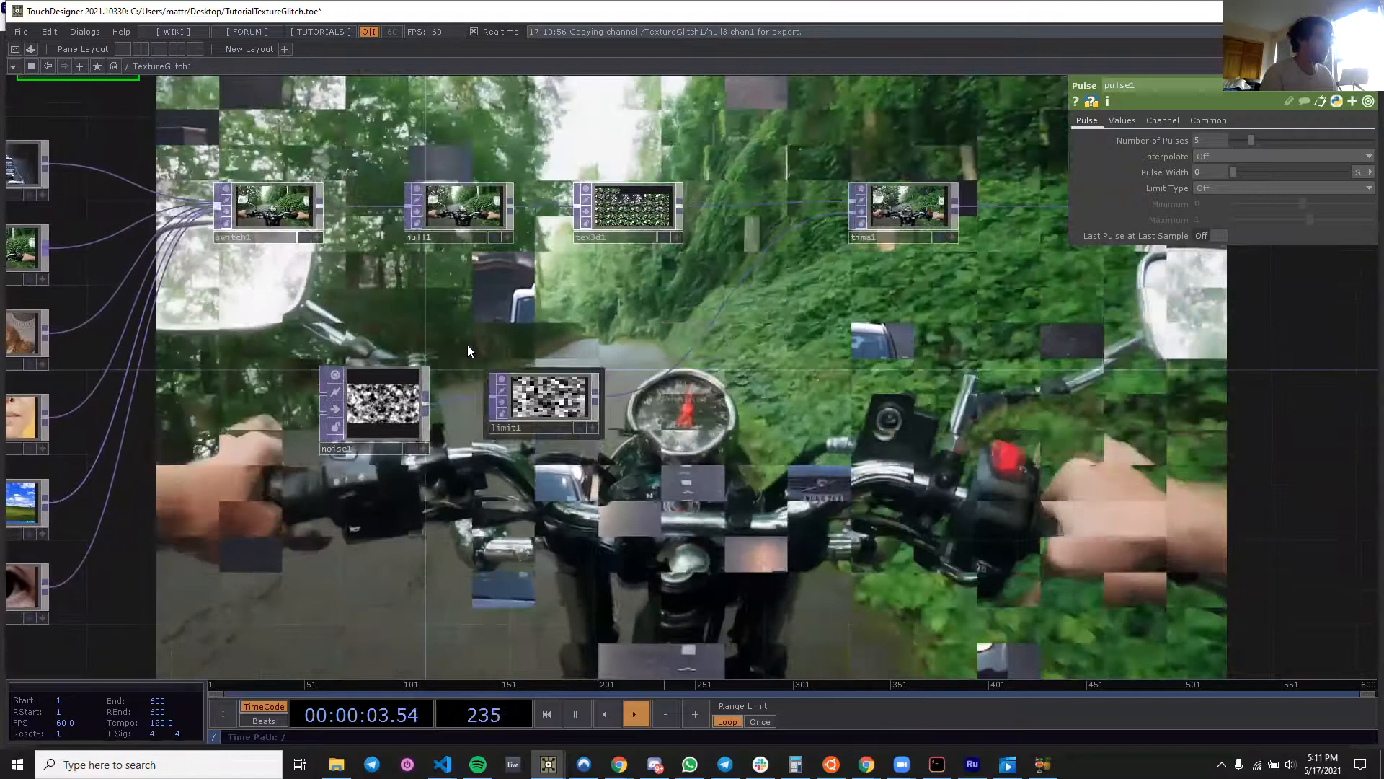
double_click(468, 351)
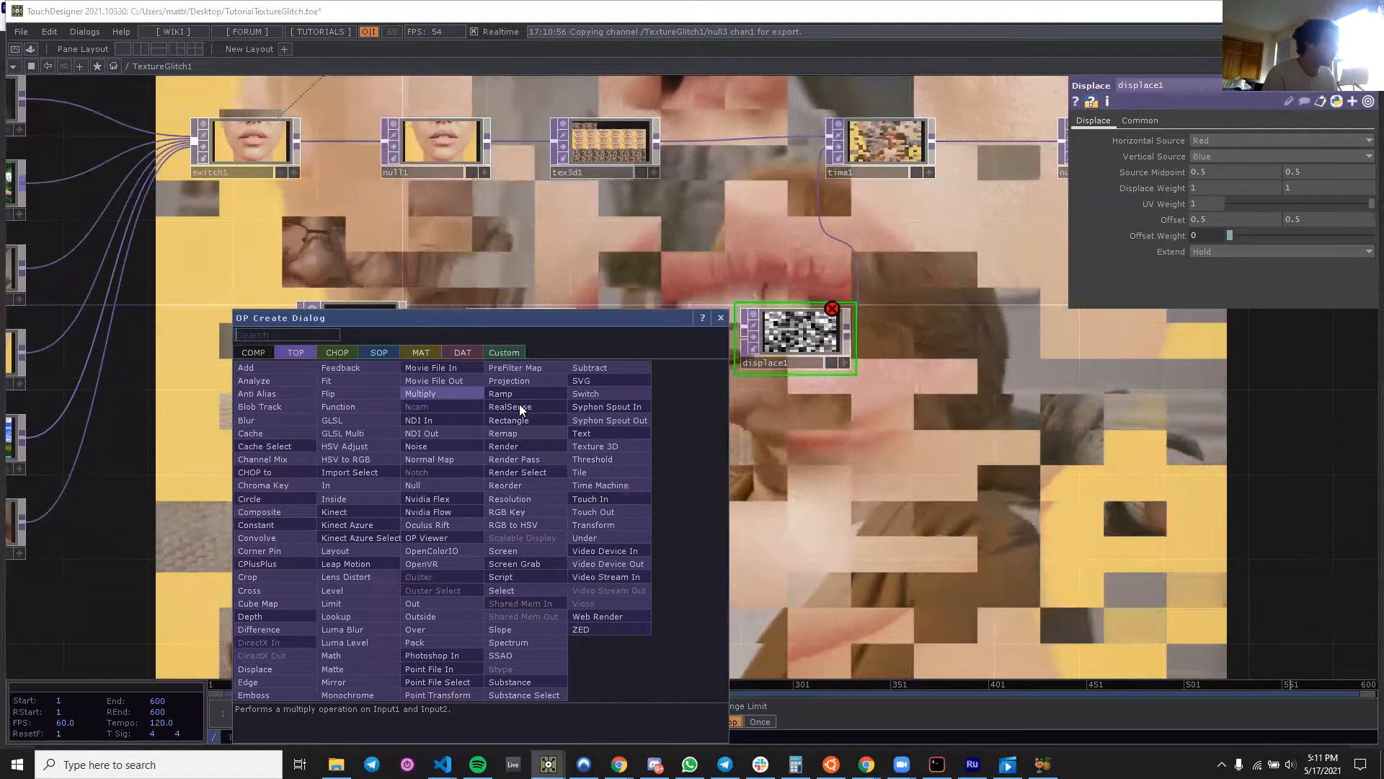
Add ramp1 into displace1 with Pixel Format set to 32-bit float (RGB).
left_click(500, 393)
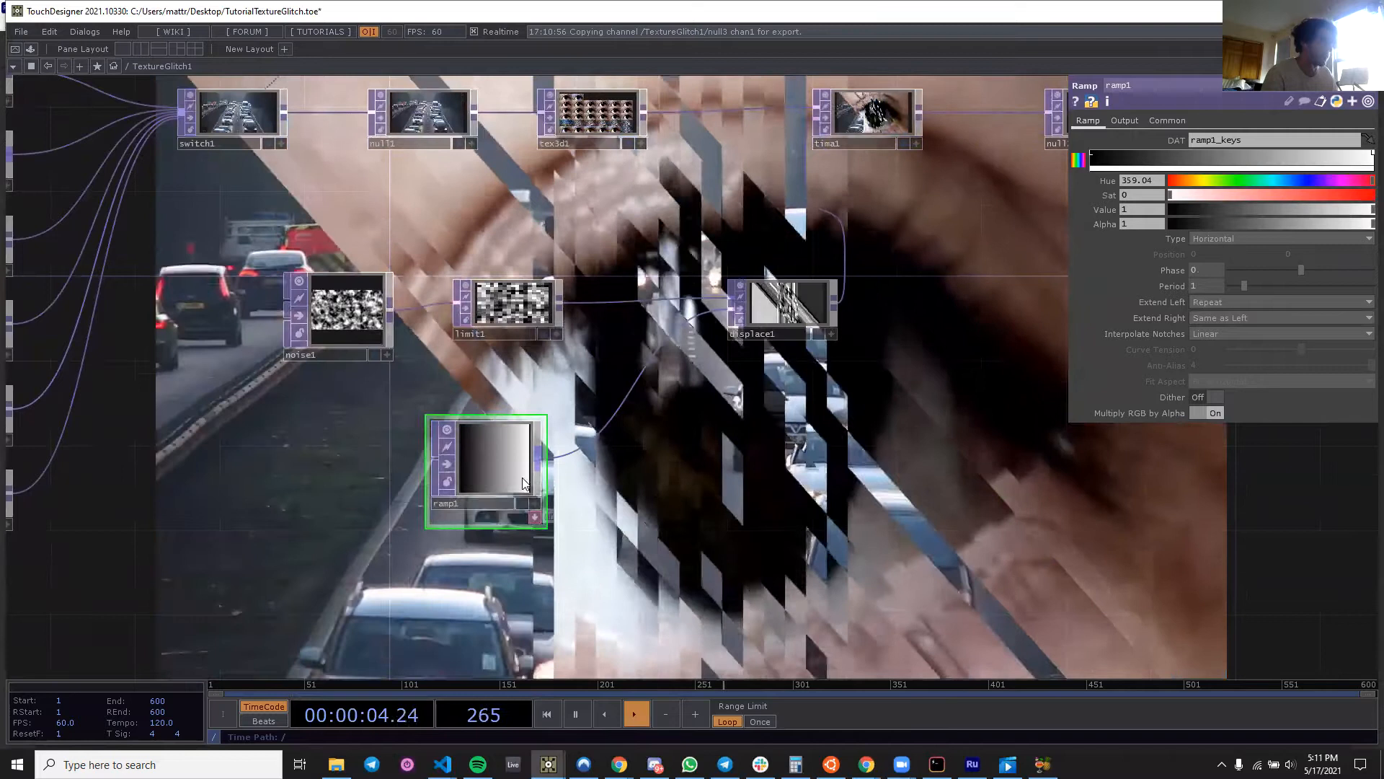
left_click(1166, 120)
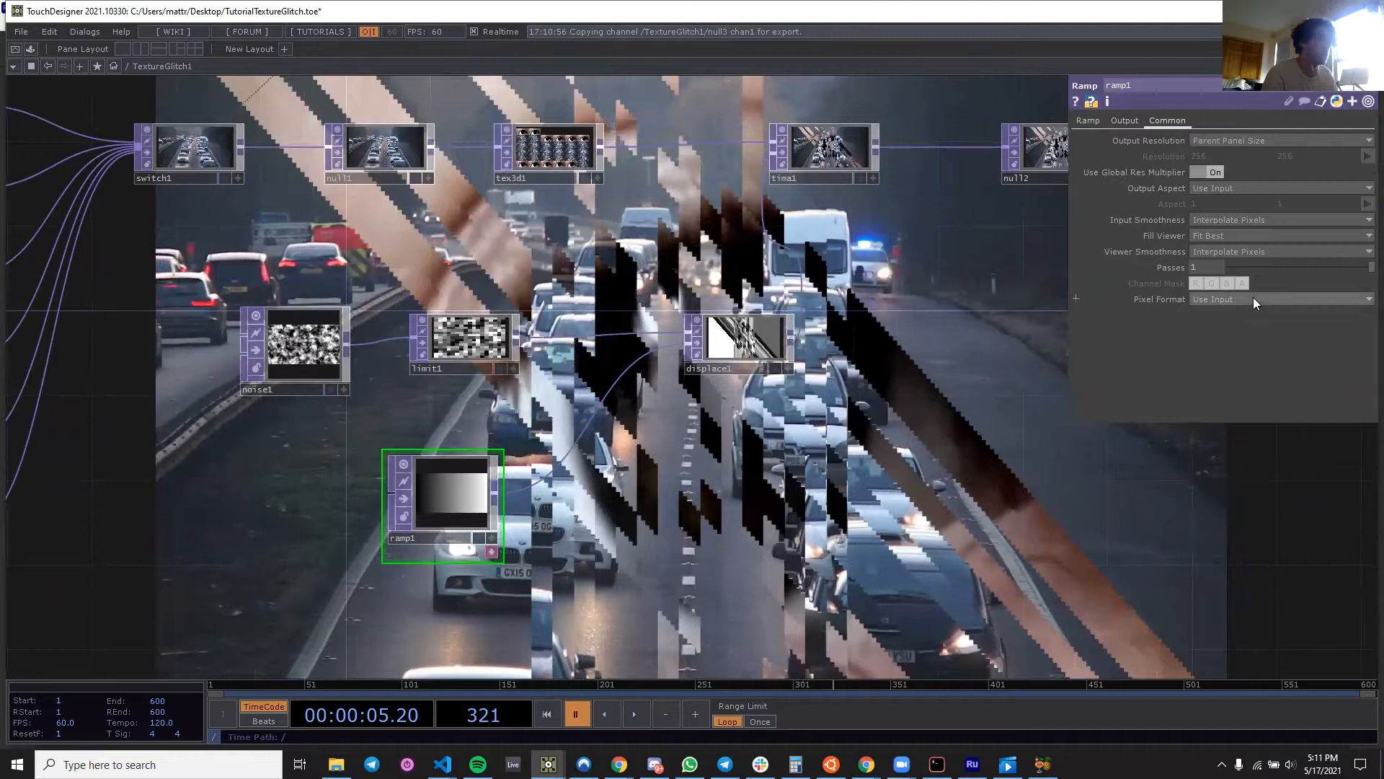
left_click(1280, 298)
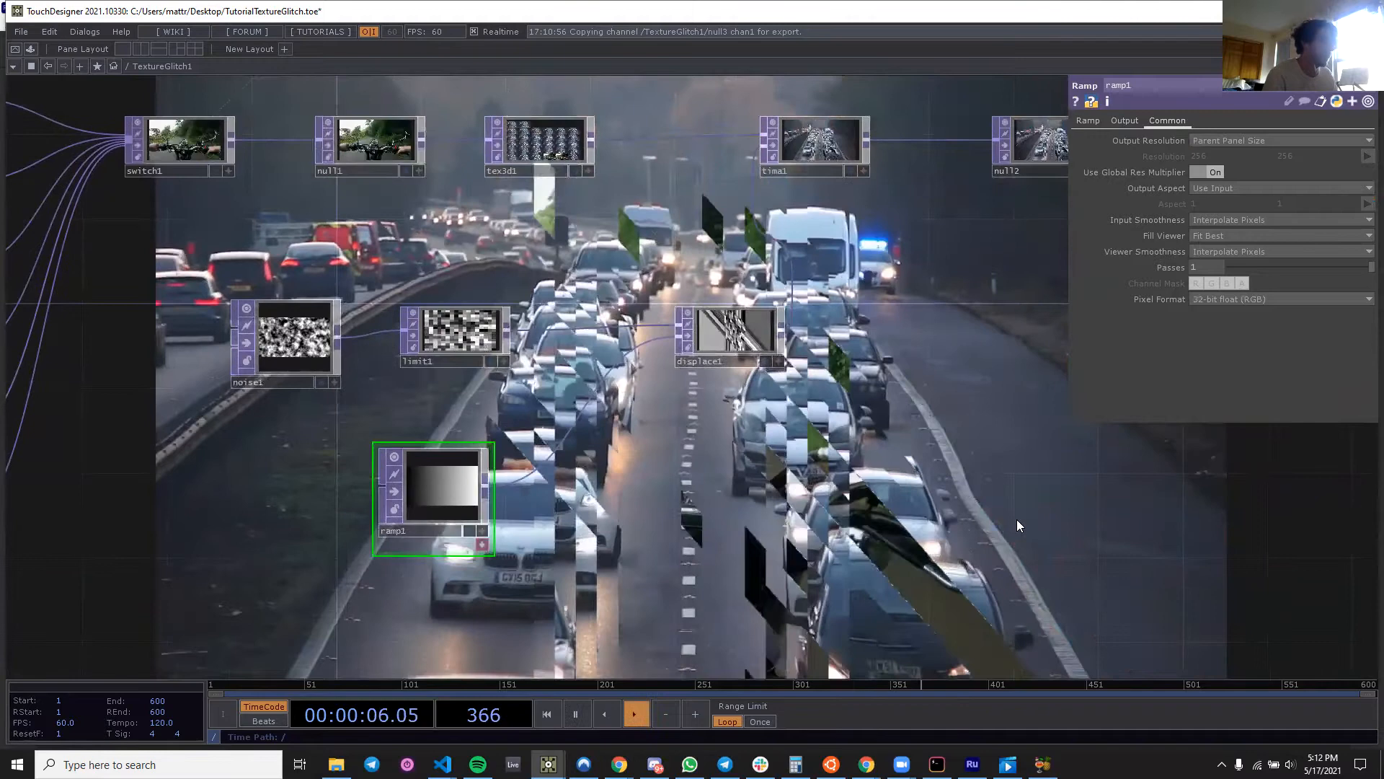
left_click(728, 335)
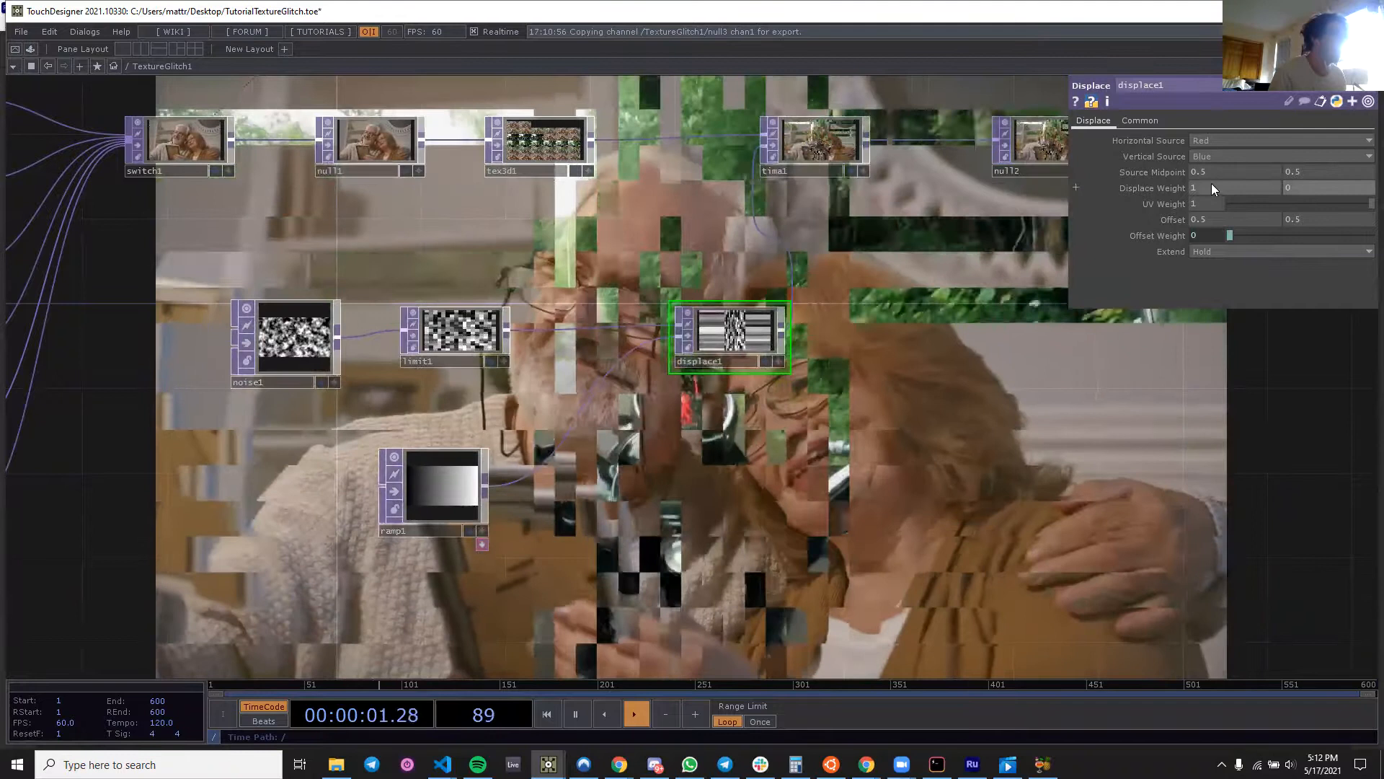
Set displace1's second Displace Weight value to 0.
left_click(432, 485)
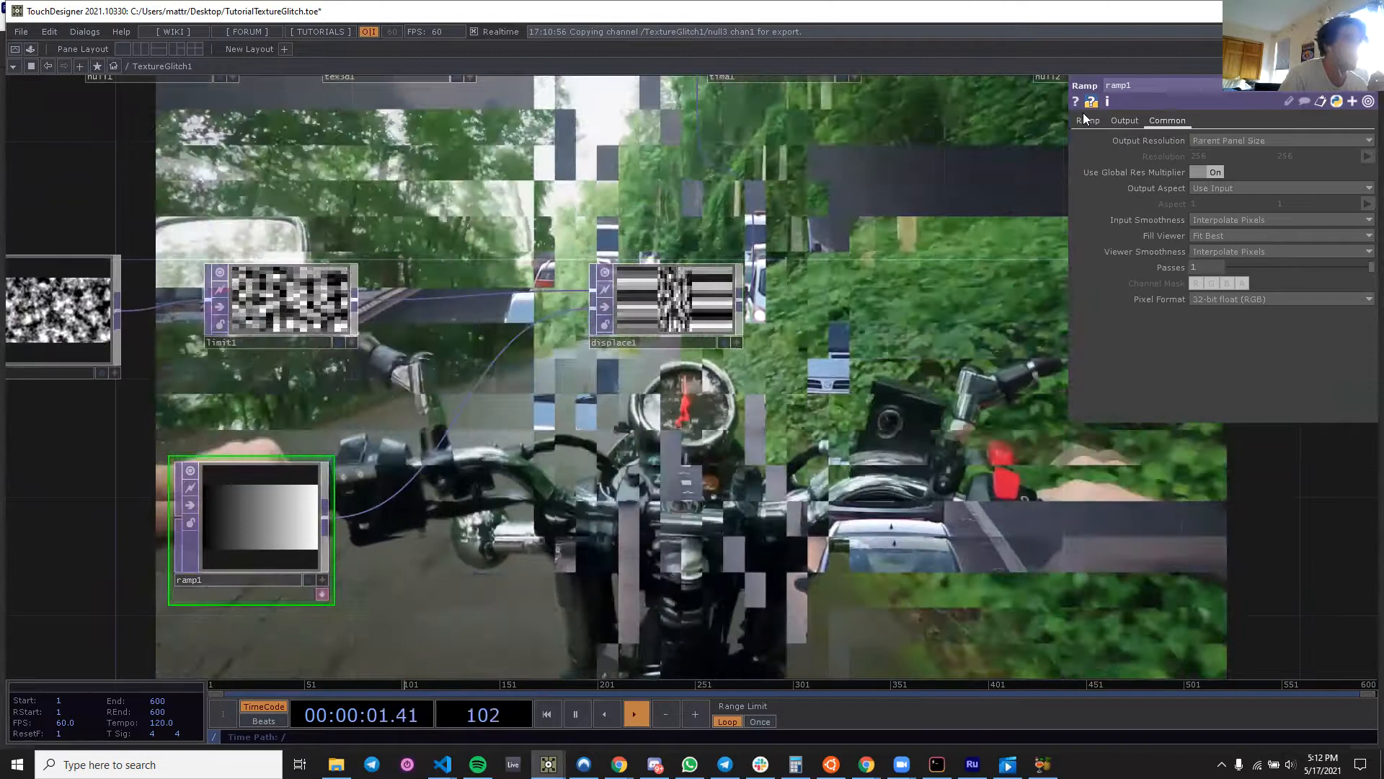
Recolour ramp1's keys green-to-magenta and set Phase -0.29 and Period 2.08.
left_click(1088, 121)
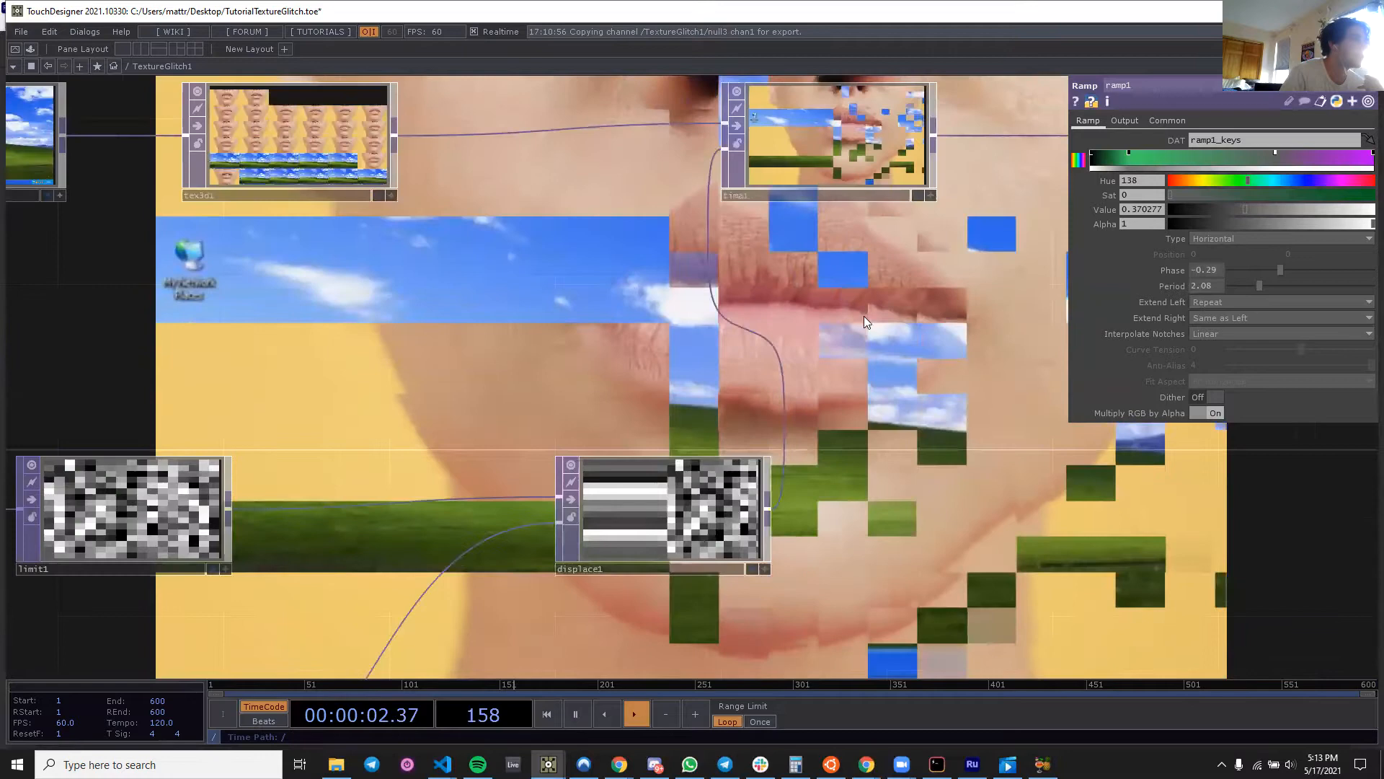
left_click(662, 507)
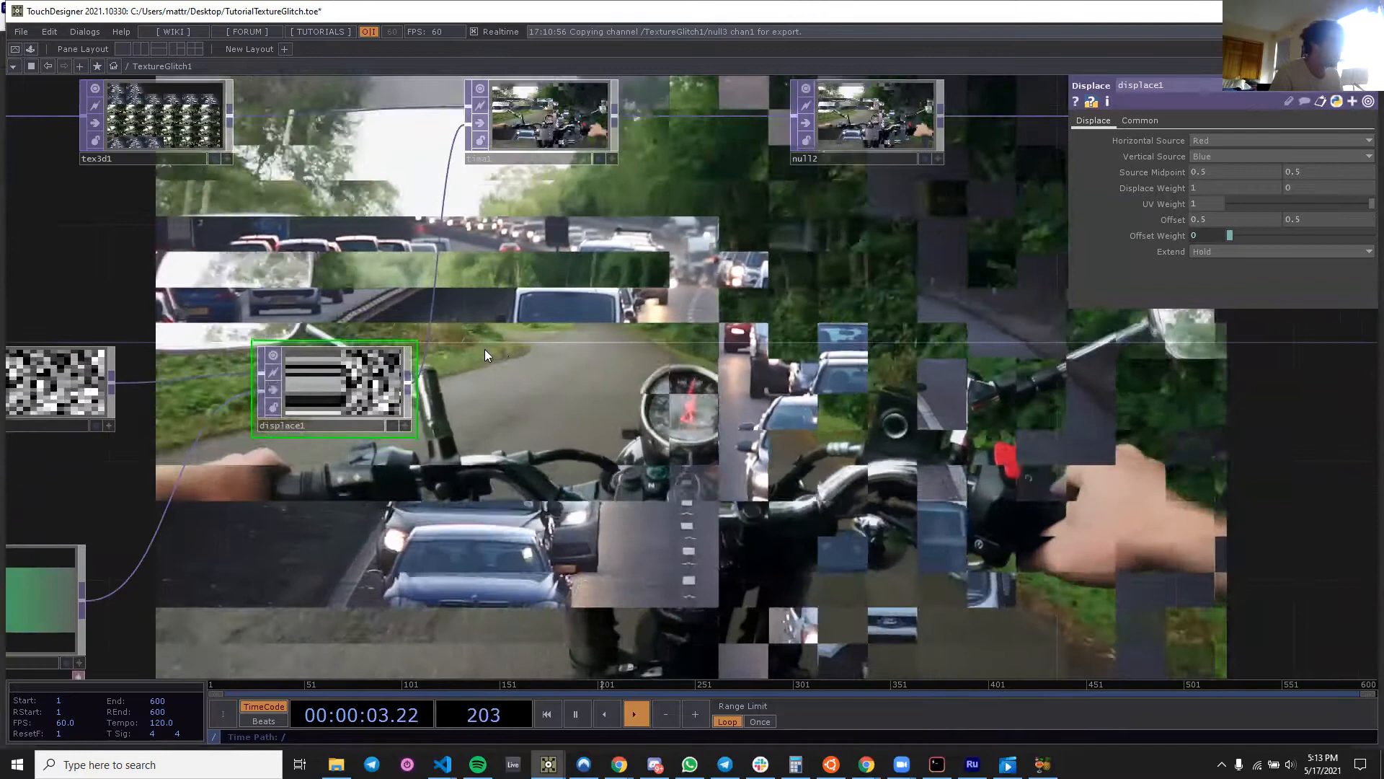
Add transform1 after displace1 feeding time1, reviewing its Tile settings.
left_click(540, 358)
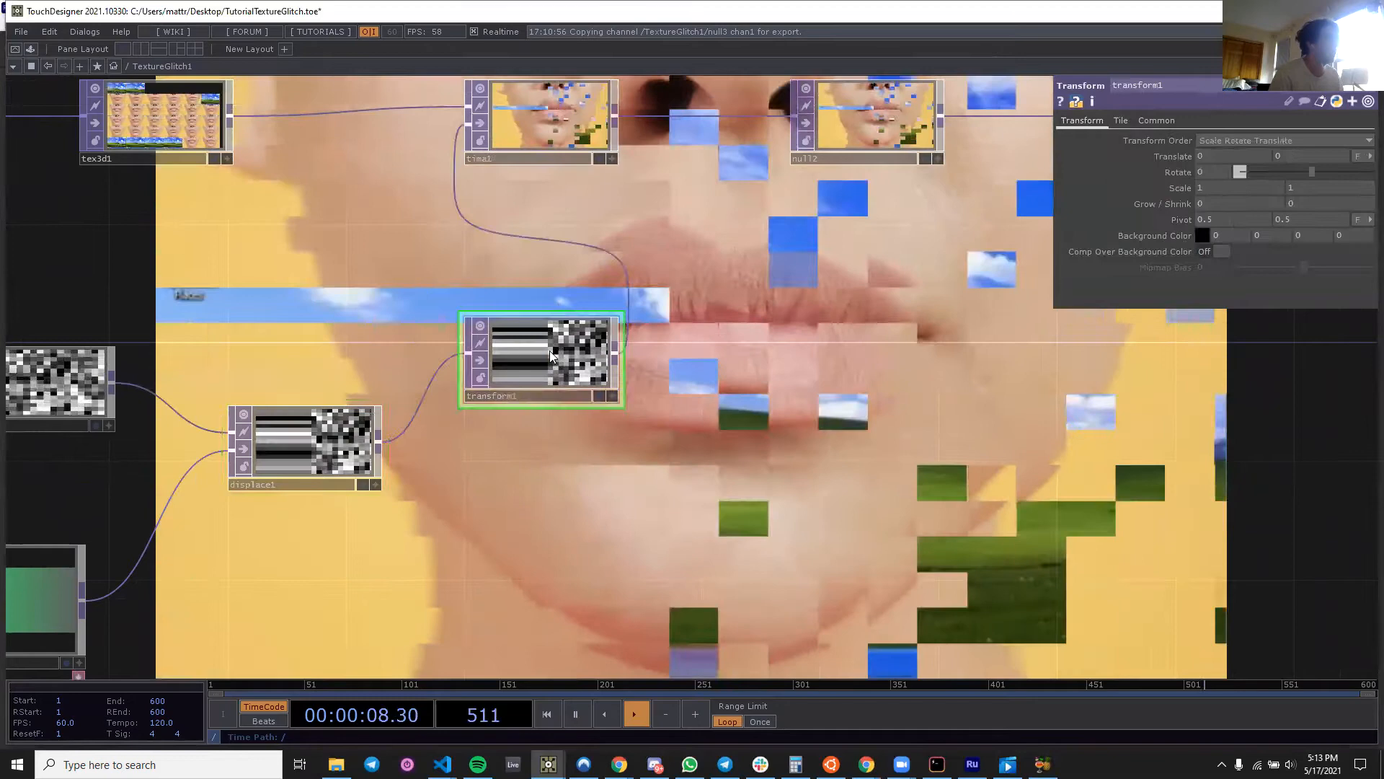
left_click(1119, 121)
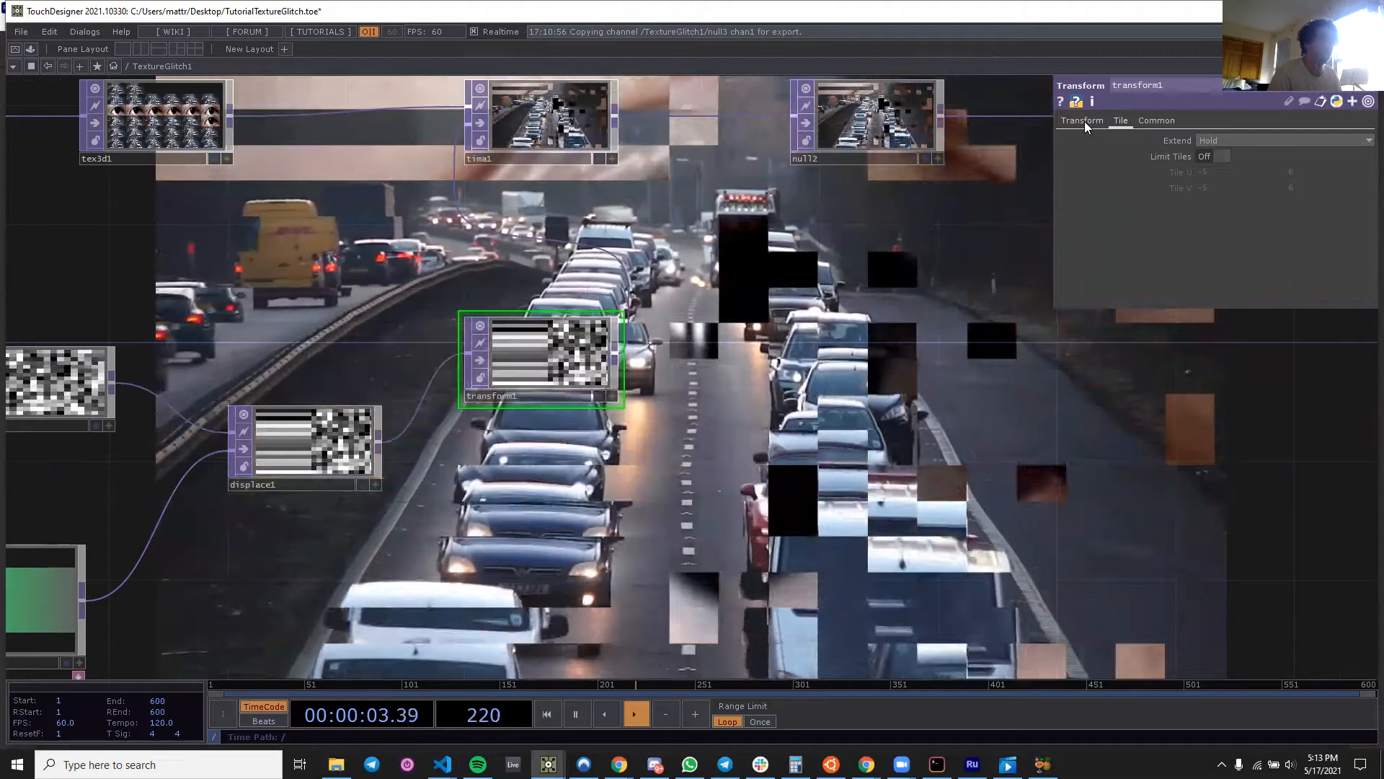
left_click(1081, 121)
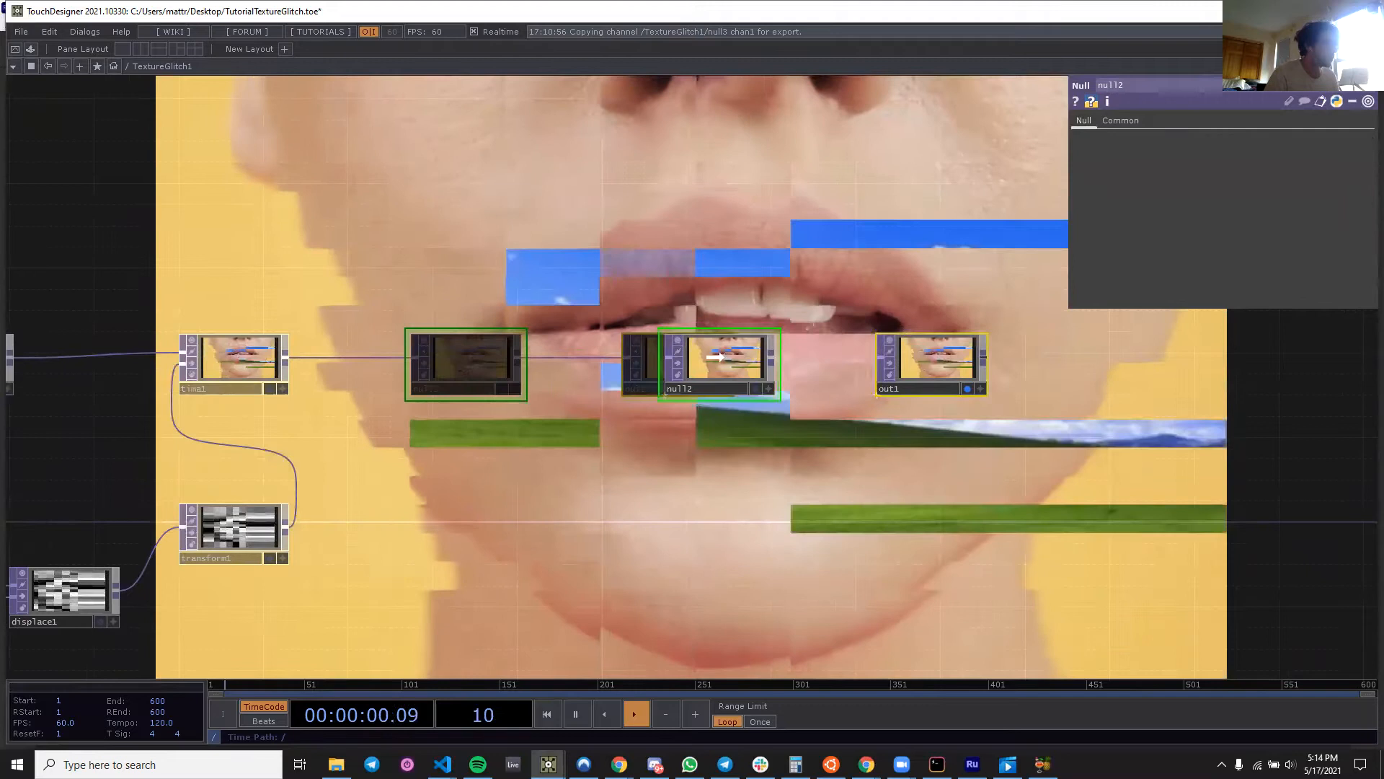
Add Feedback, Transform, Level and Over TOPs after time1, and set feedback1's looped image.
double_click(530, 485)
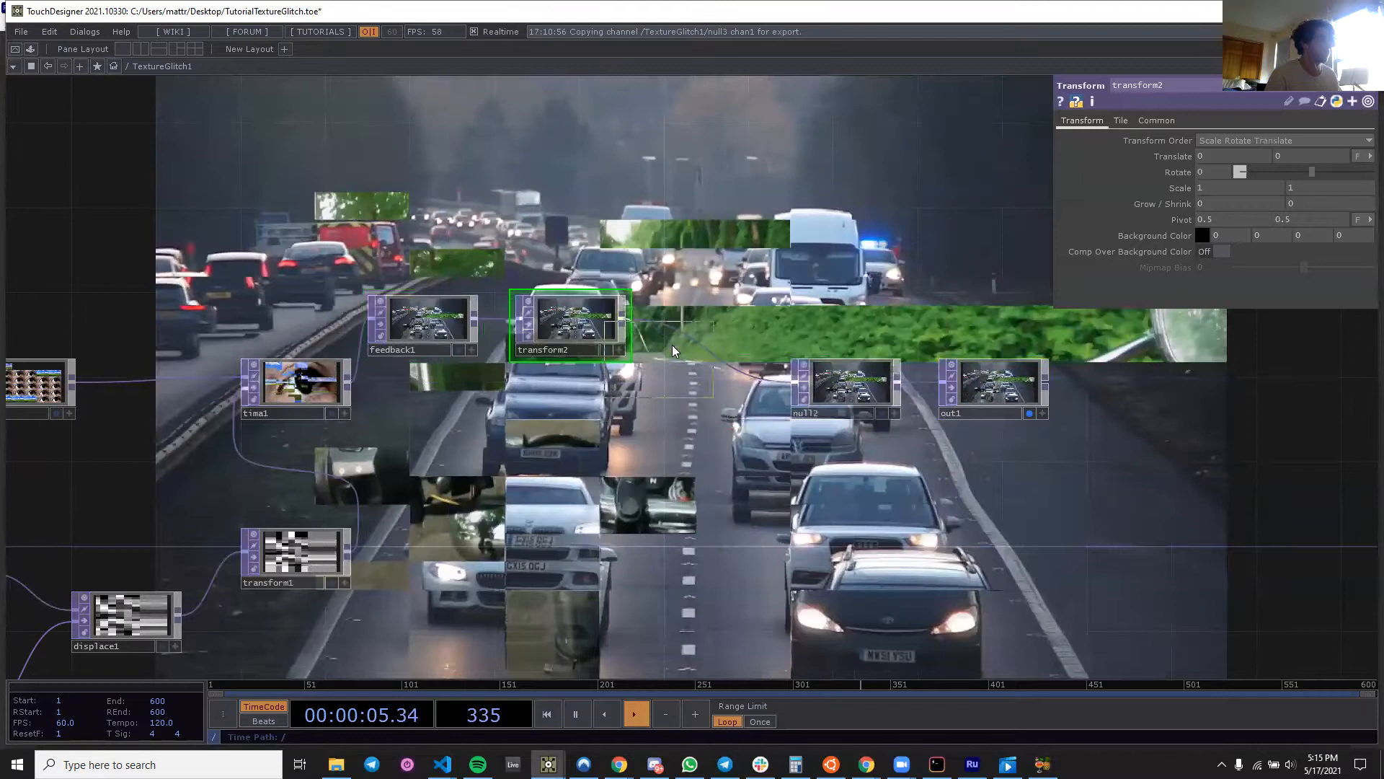
double_click(671, 353)
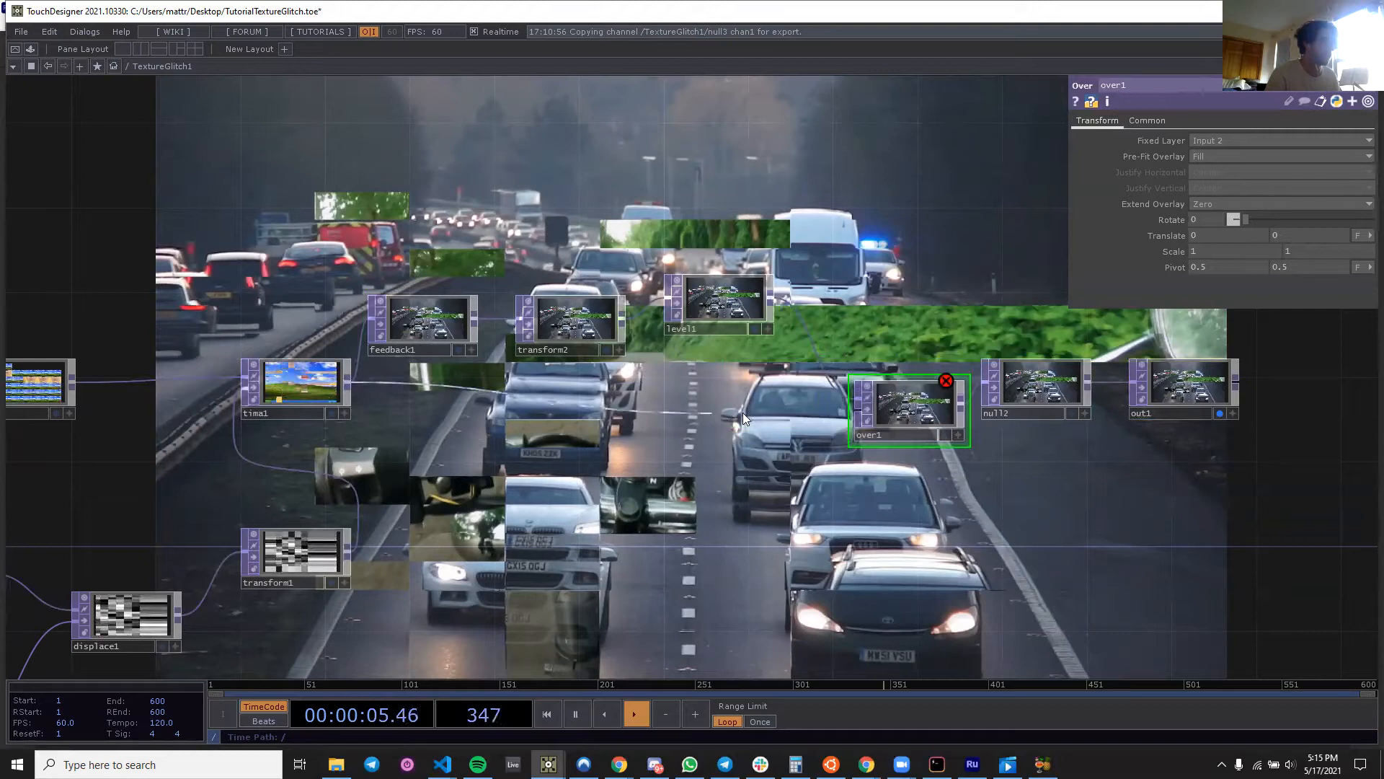
left_click(428, 318)
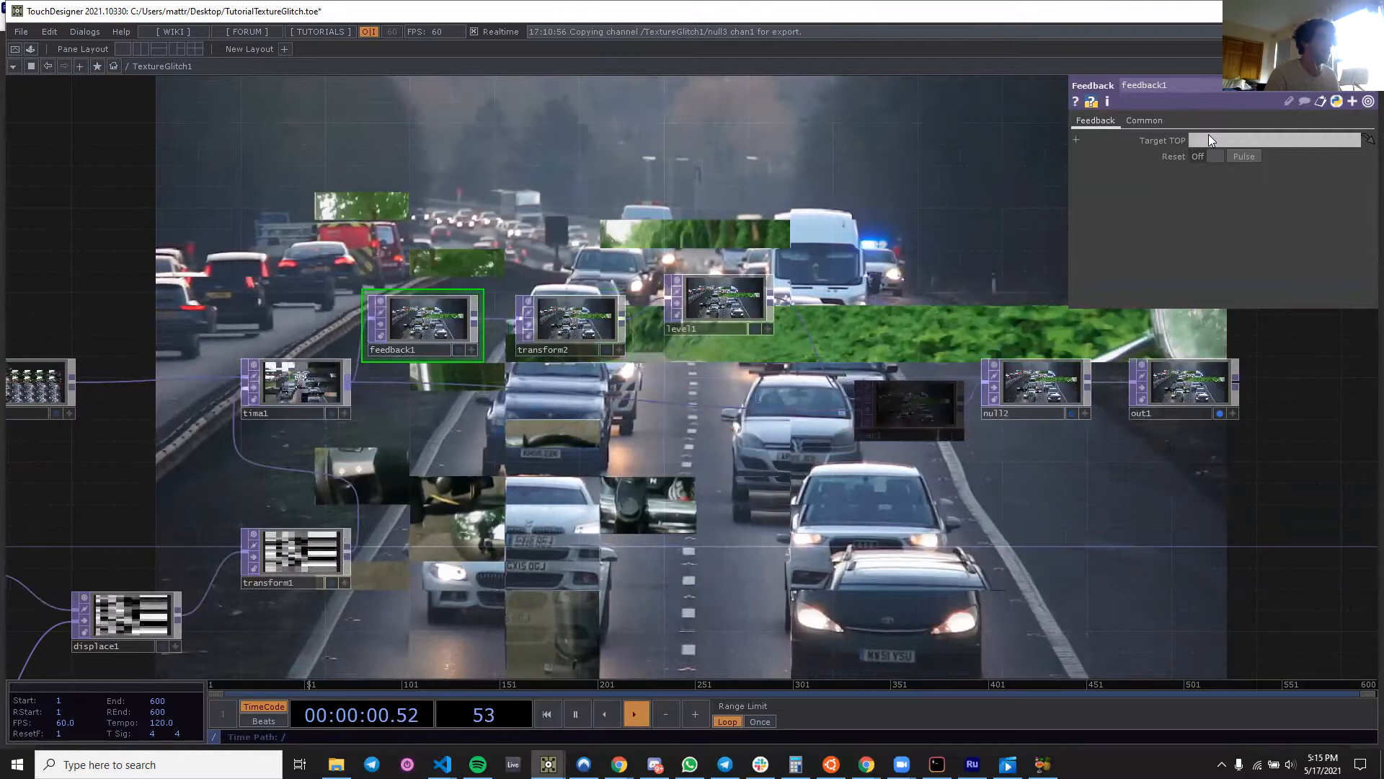
left_click(718, 304)
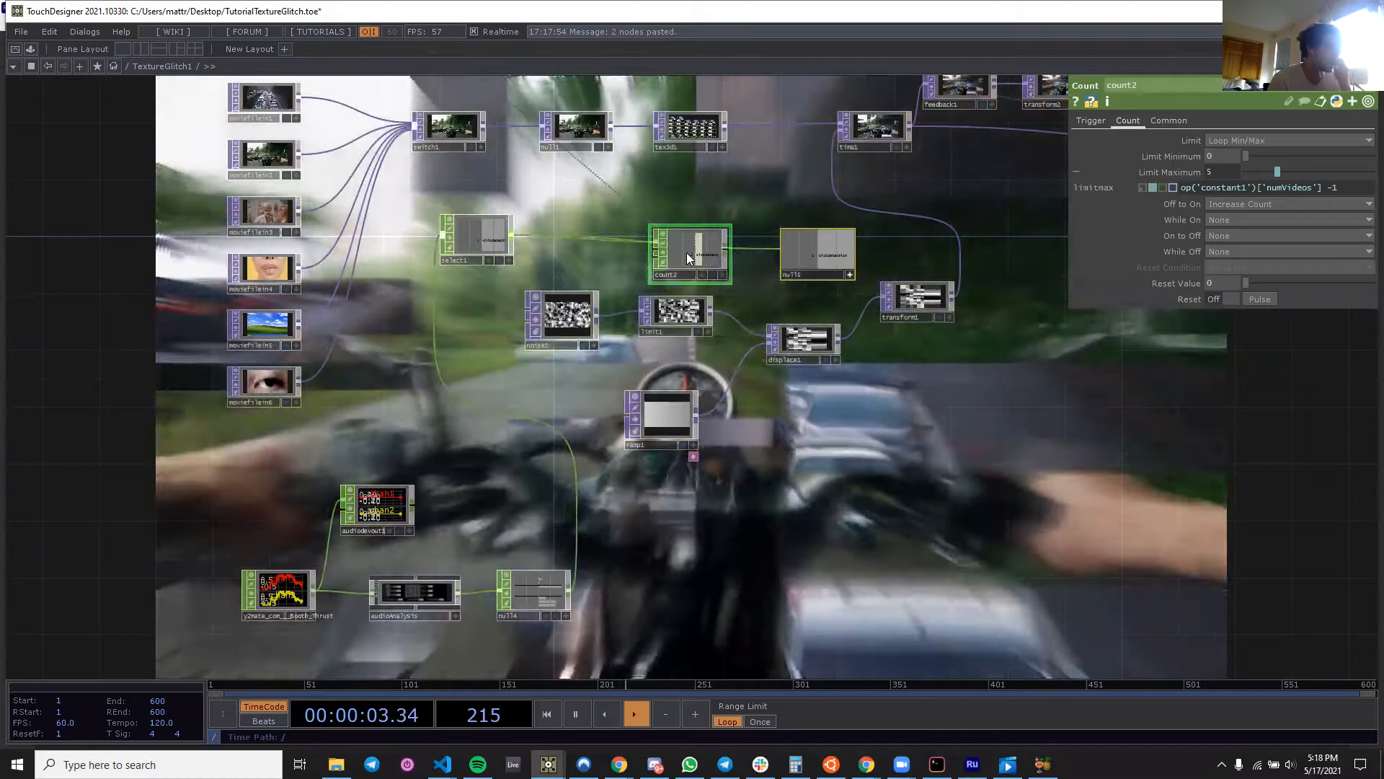
Insert math1 after count2 and view its Range remapping settings.
left_click(660, 263)
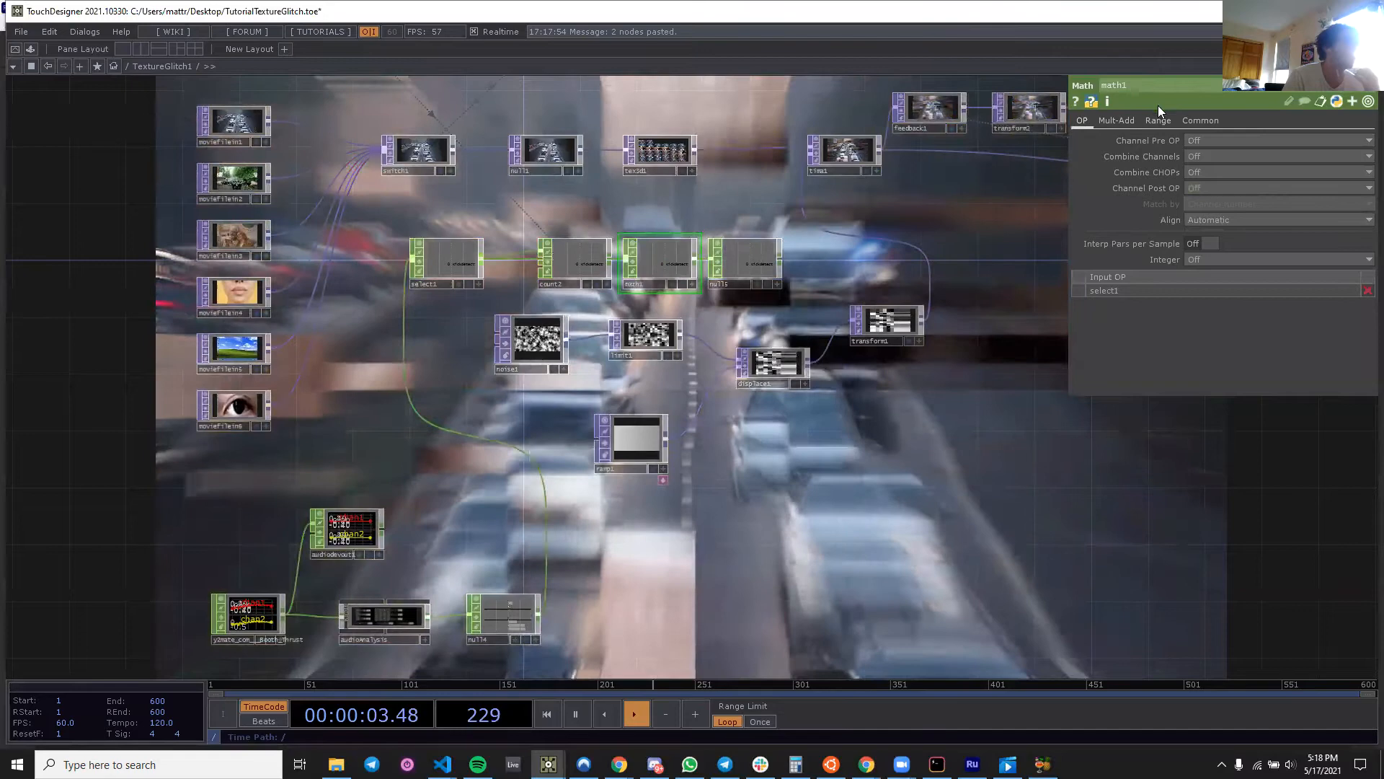
left_click(1157, 121)
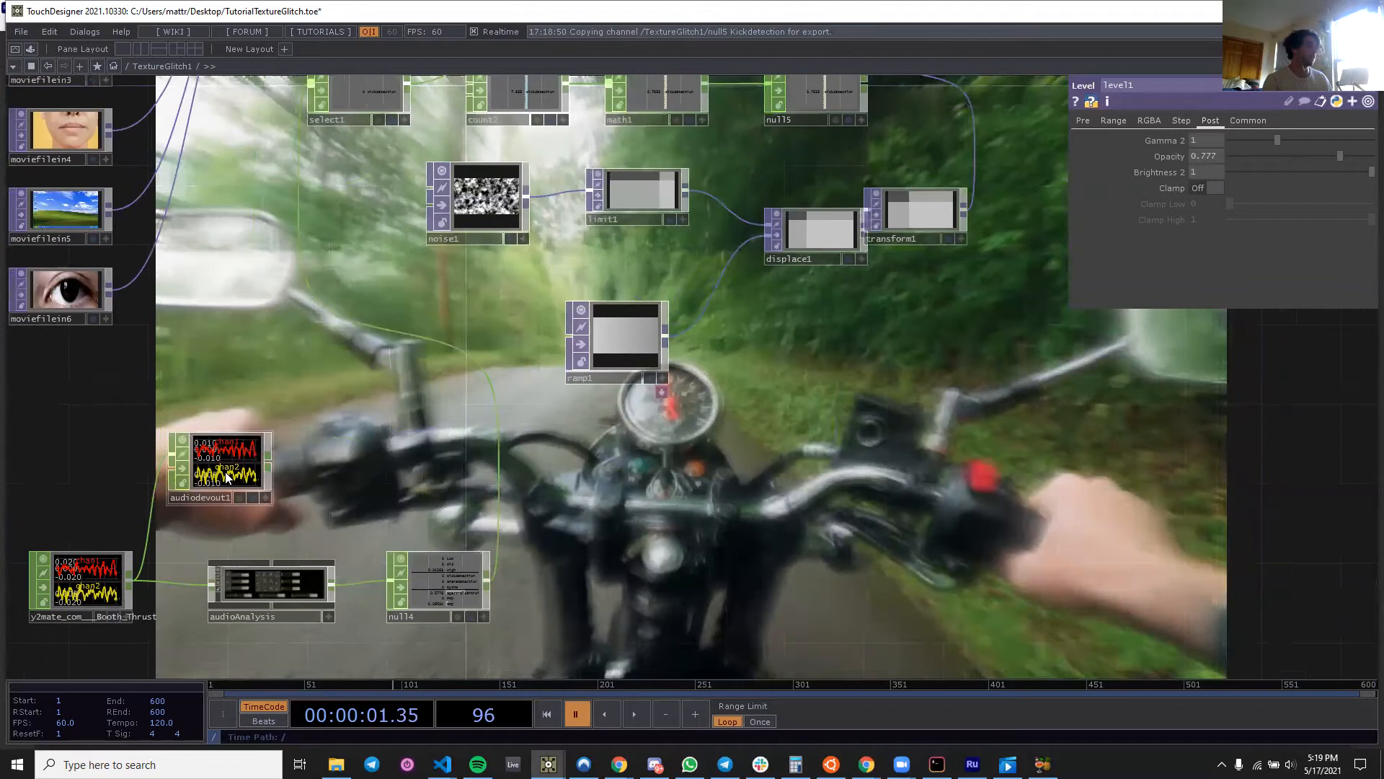
Place a Ramp TOP below displace1 beside the displacement nodes.
left_click(219, 468)
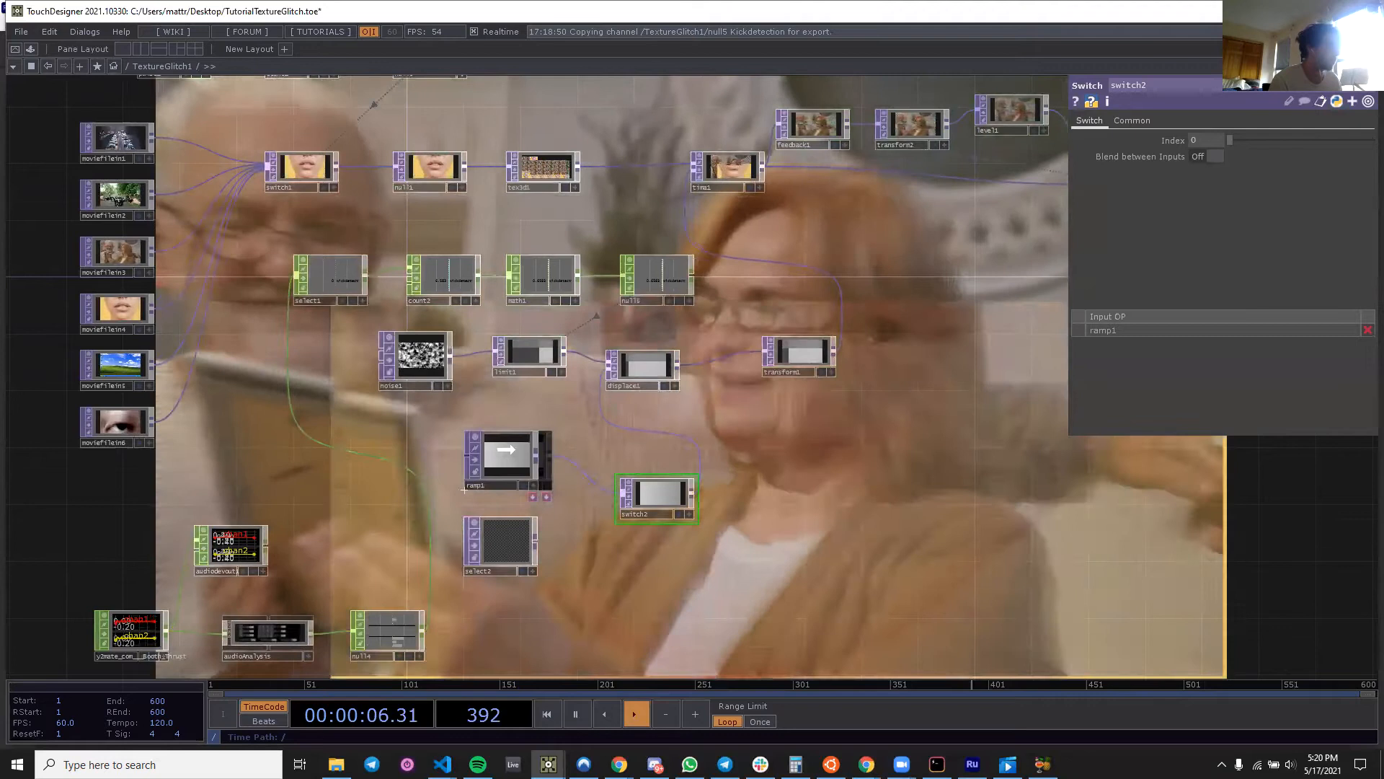
Create switch2 with ramp1 wired in, and add select2 below ramp1.
left_click(499, 545)
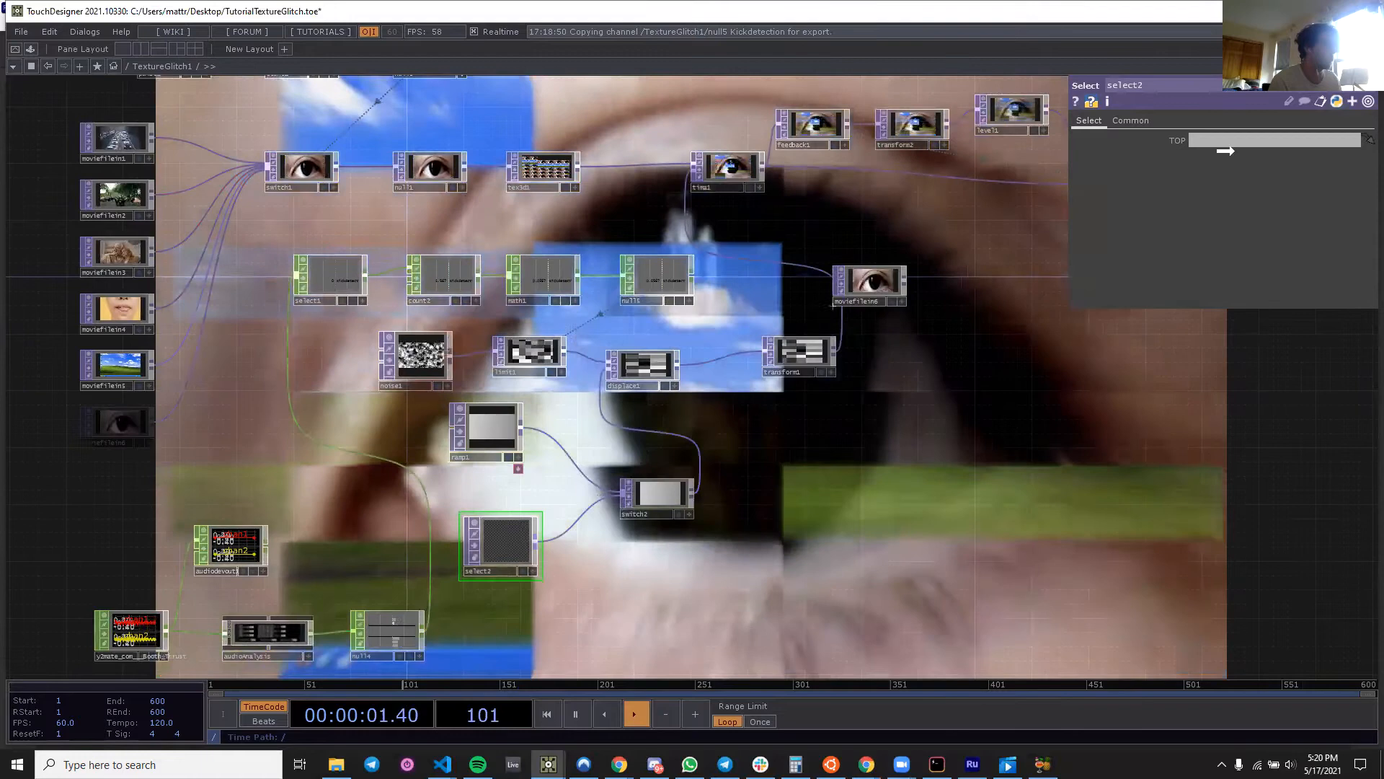
Point select2 at moviefilein6 and wire it through switch2 into displace1.
left_click(656, 499)
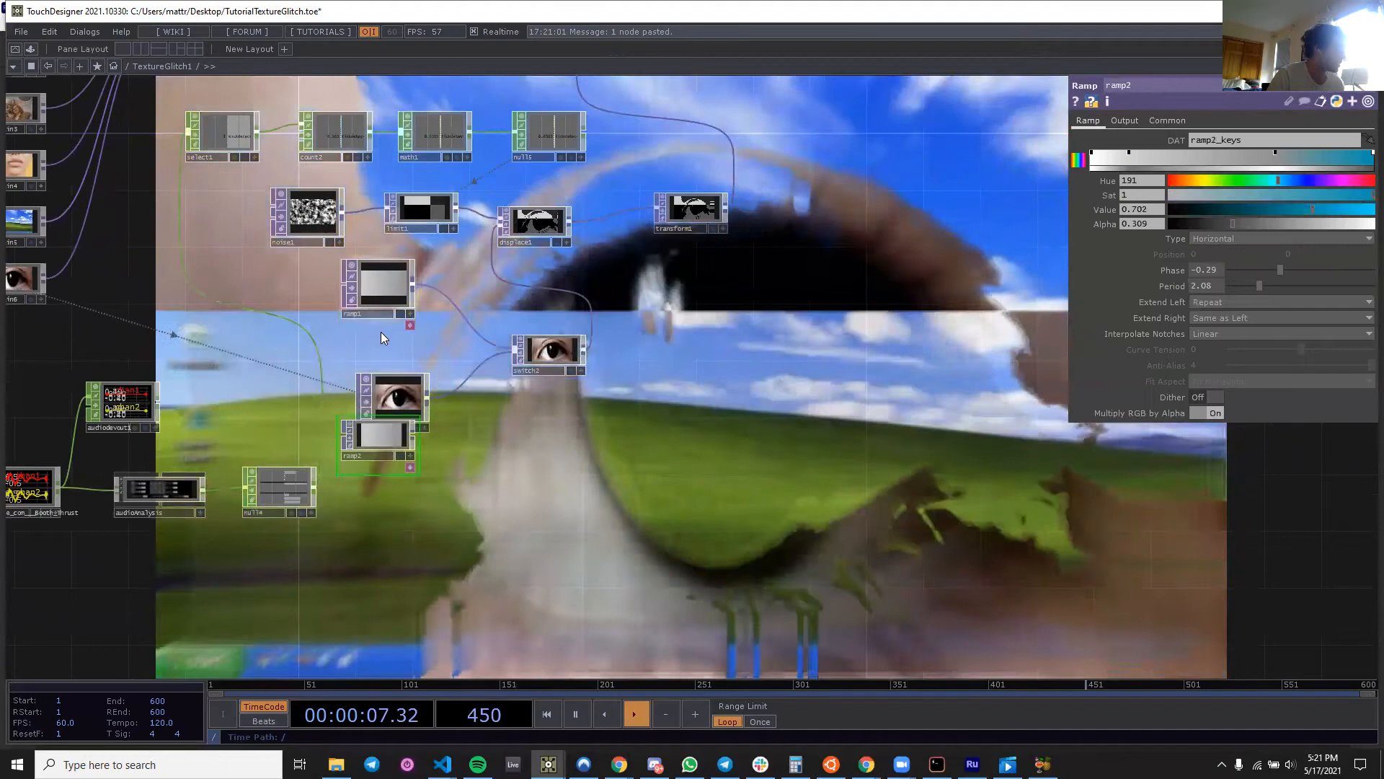
Paste ramp1 as ramp2 with Type Circular and Period 0.05.
left_click(1277, 237)
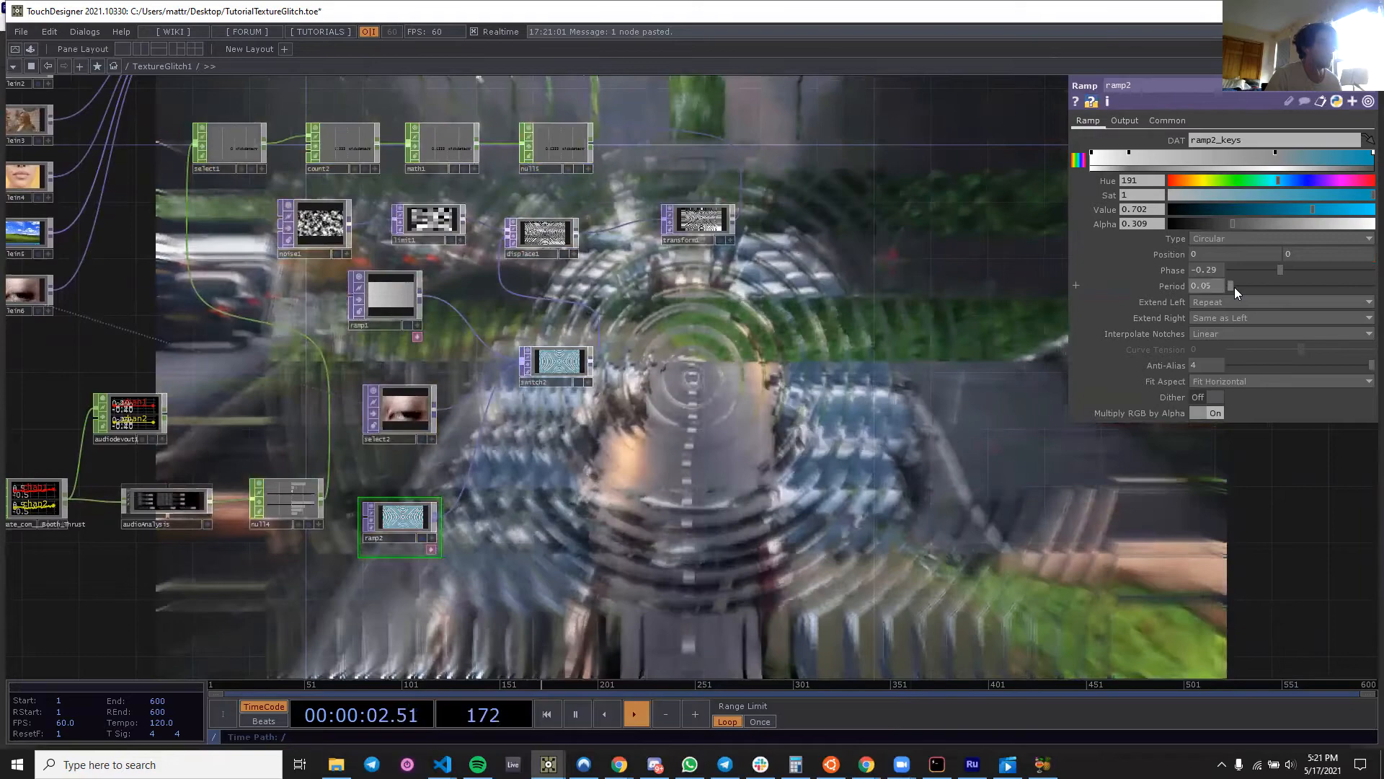